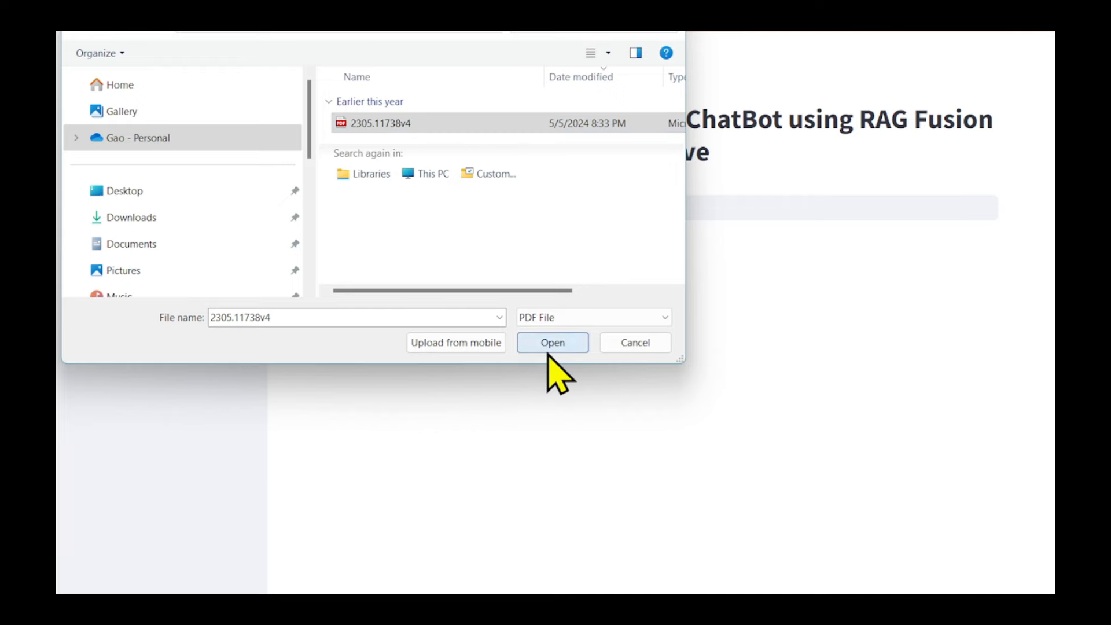
# Upload the 2305.11738v4 PDF and submit the question 'what is rag fusion'
pyautogui.click(552, 342)
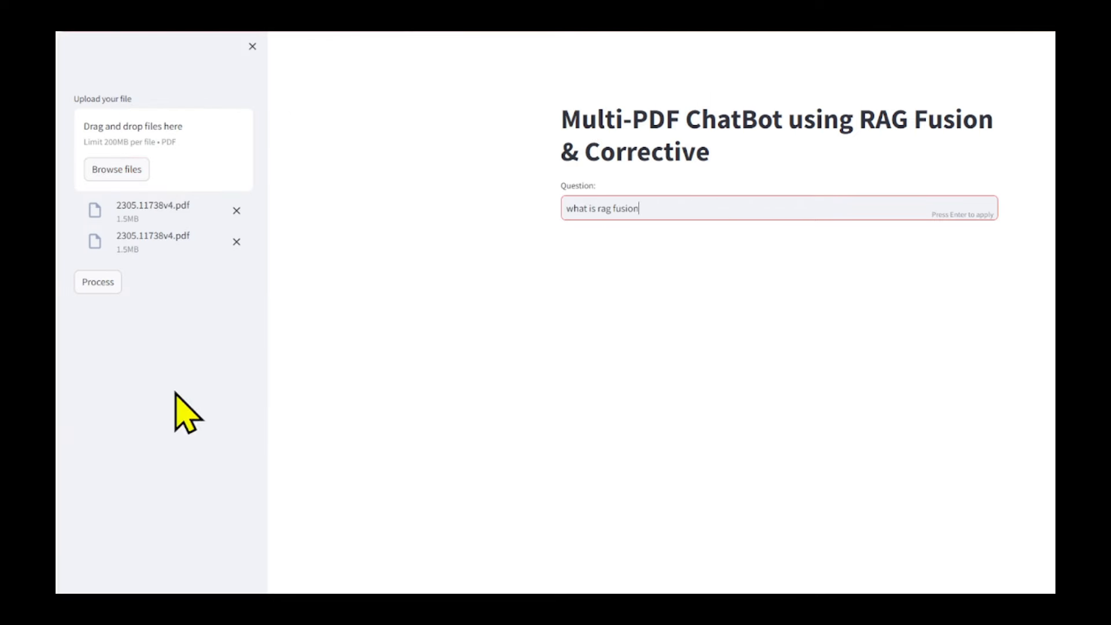
pyautogui.press('Return')
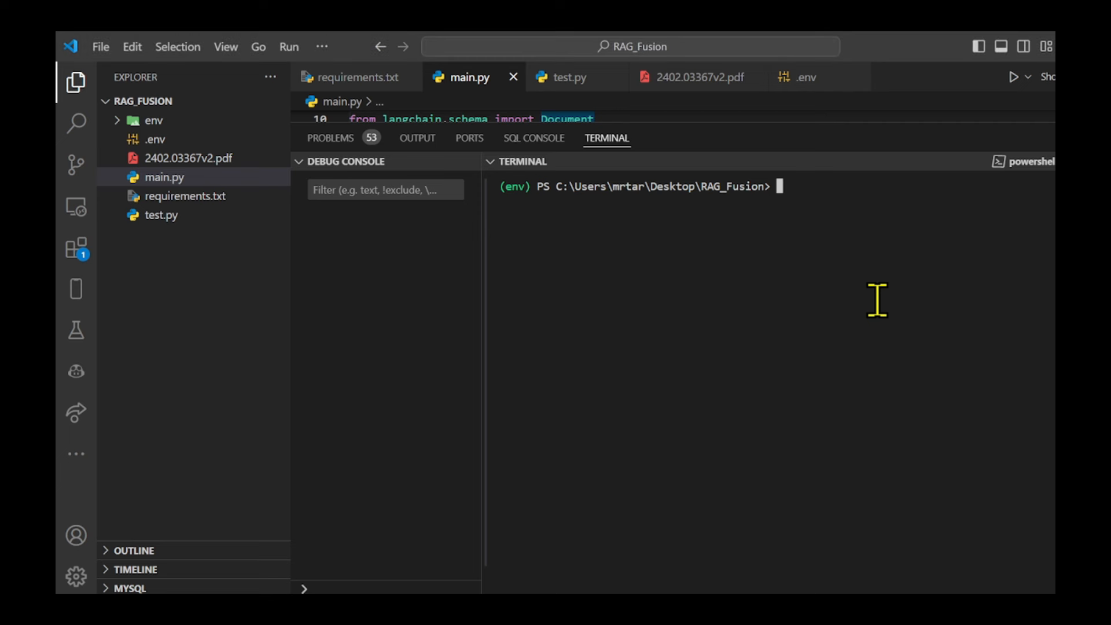
# Run 'python main.py' in the terminal and scroll through the printed scores and grades
pyautogui.write('python main')
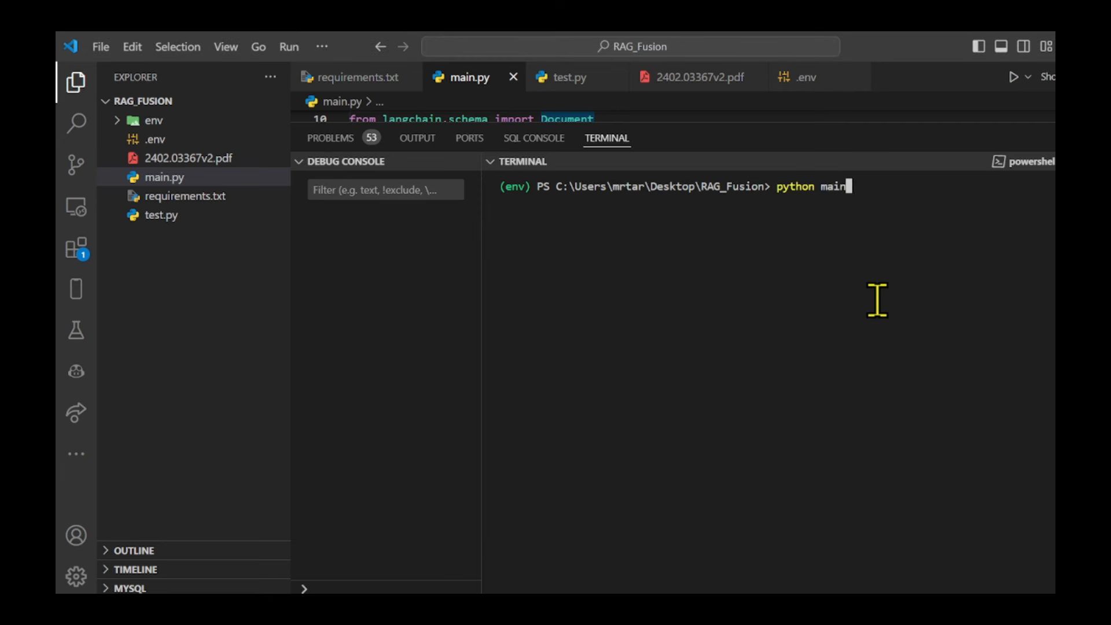
pyautogui.press('Return')
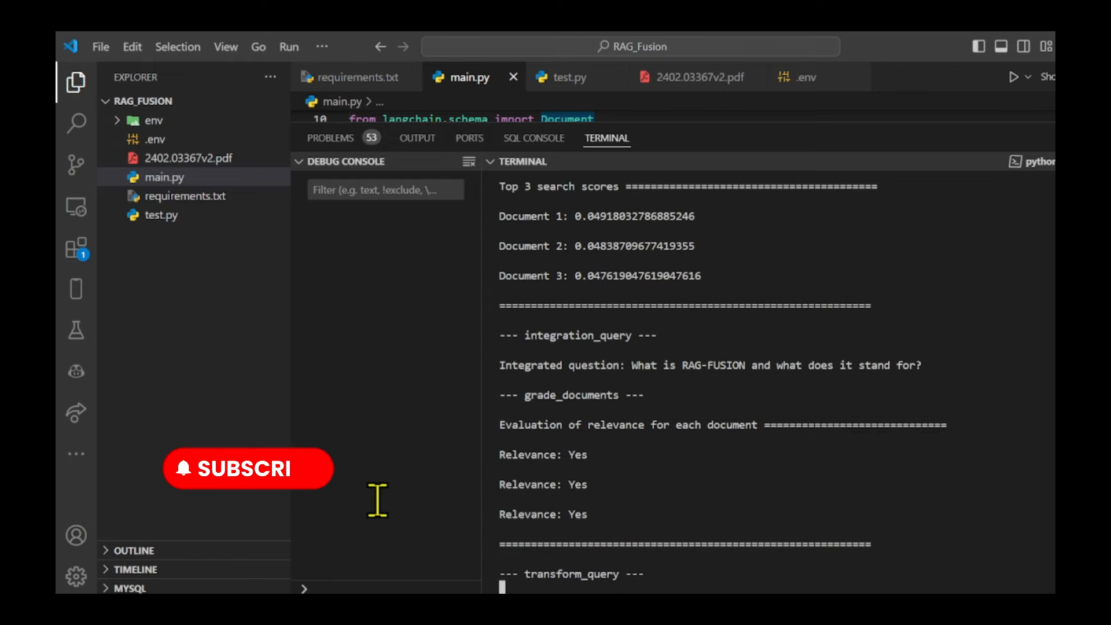
pyautogui.scroll(-3)
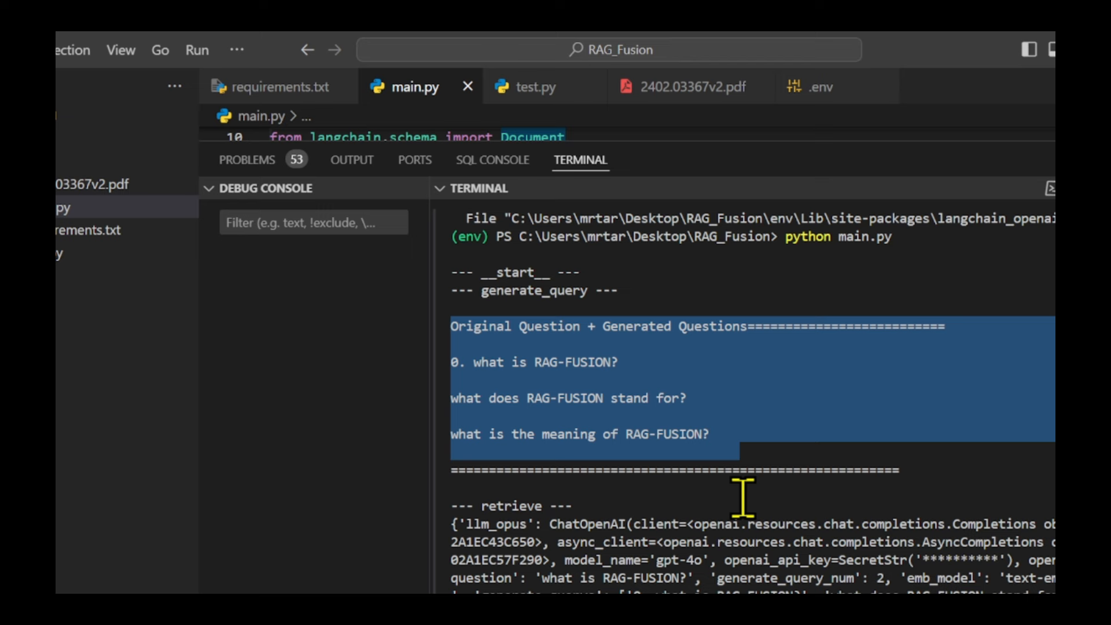
pyautogui.click(743, 496)
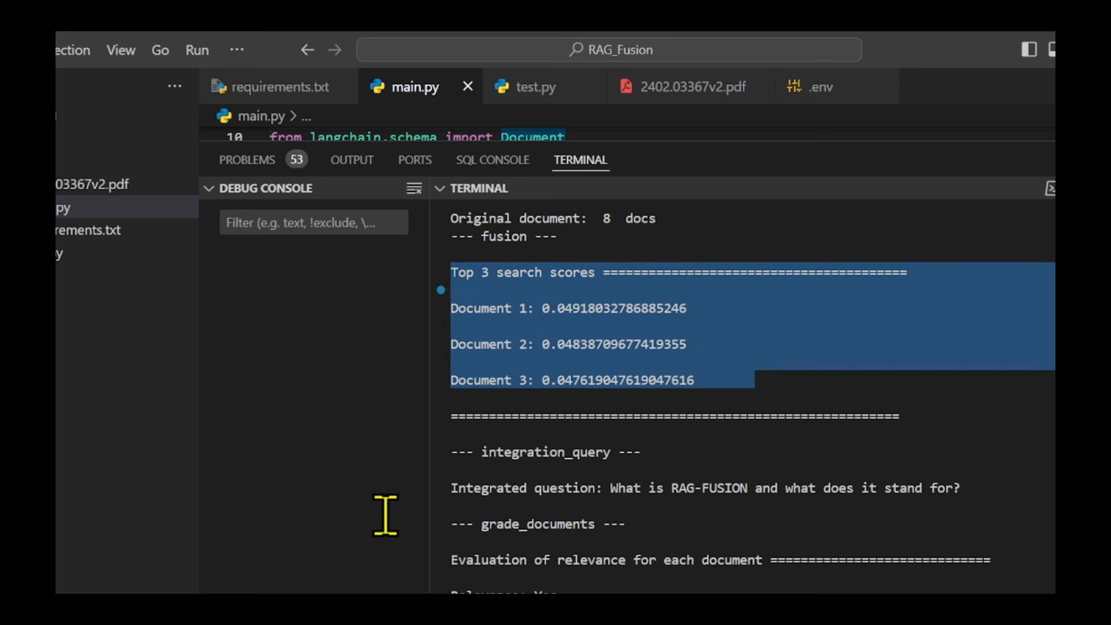
pyautogui.click(471, 379)
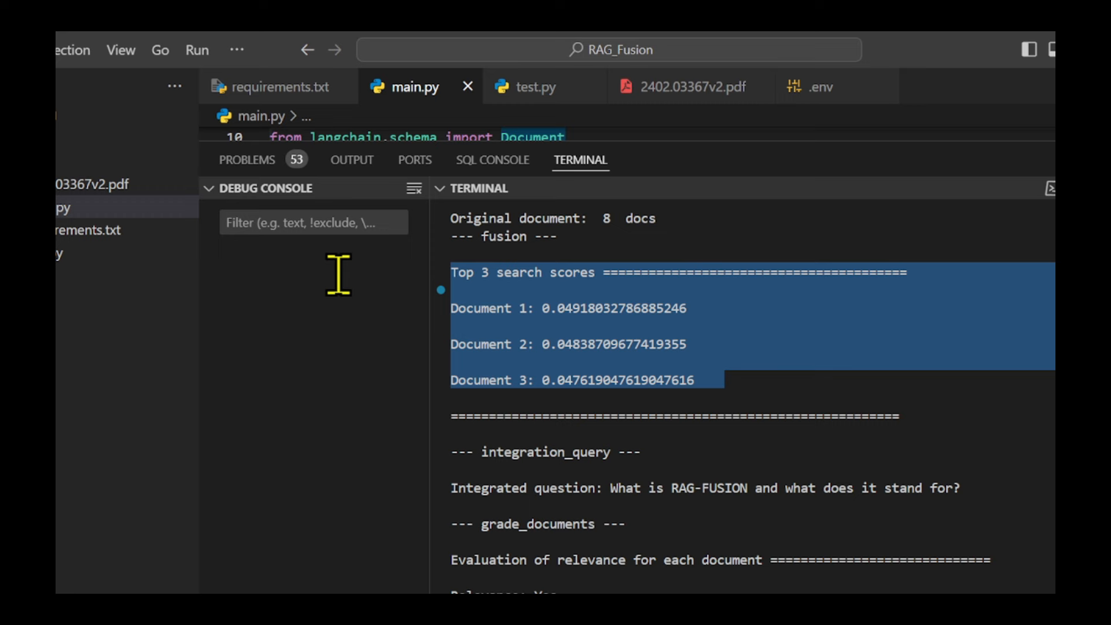
pyautogui.scroll(-3)
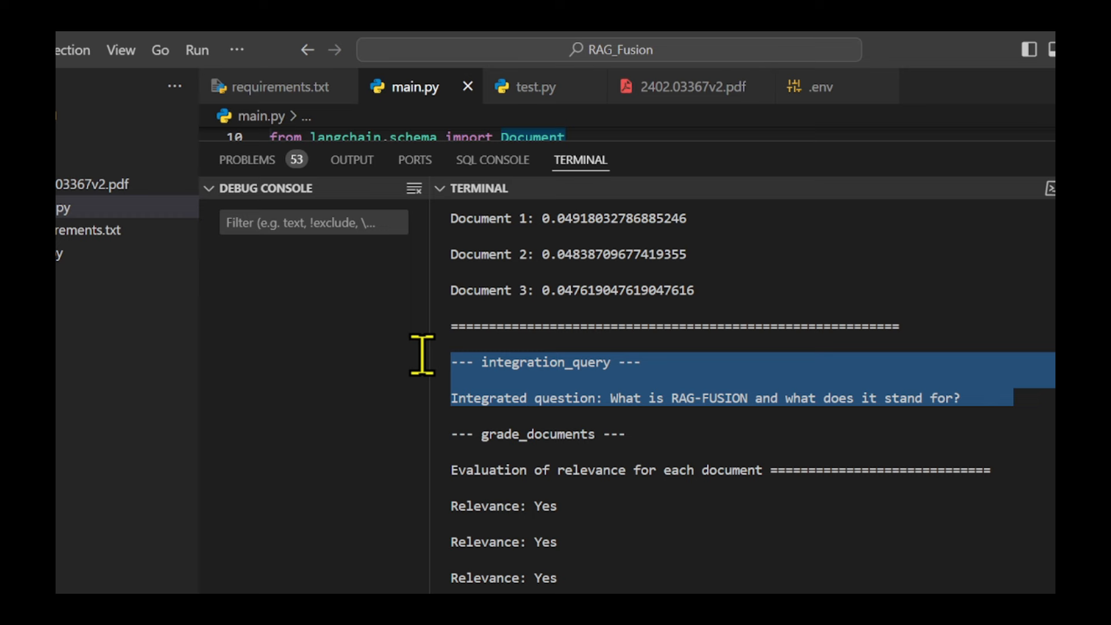
pyautogui.scroll(-3)
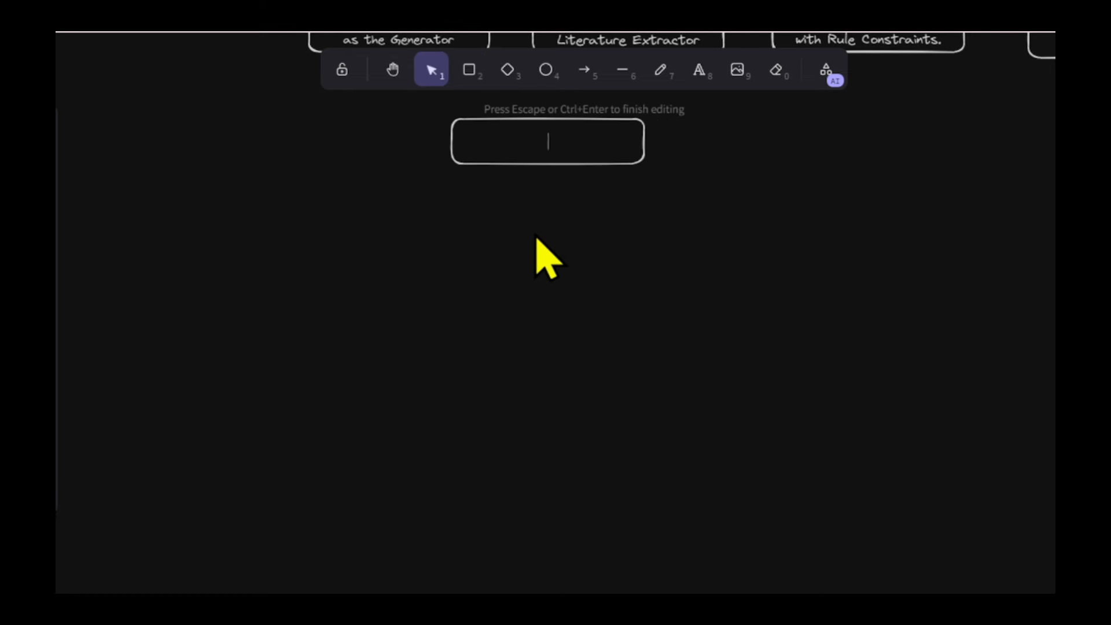
# Label flowchart boxes Similar Questions, Search and Rank Documents, Combine and generate answer
pyautogui.write('Similar Questions')
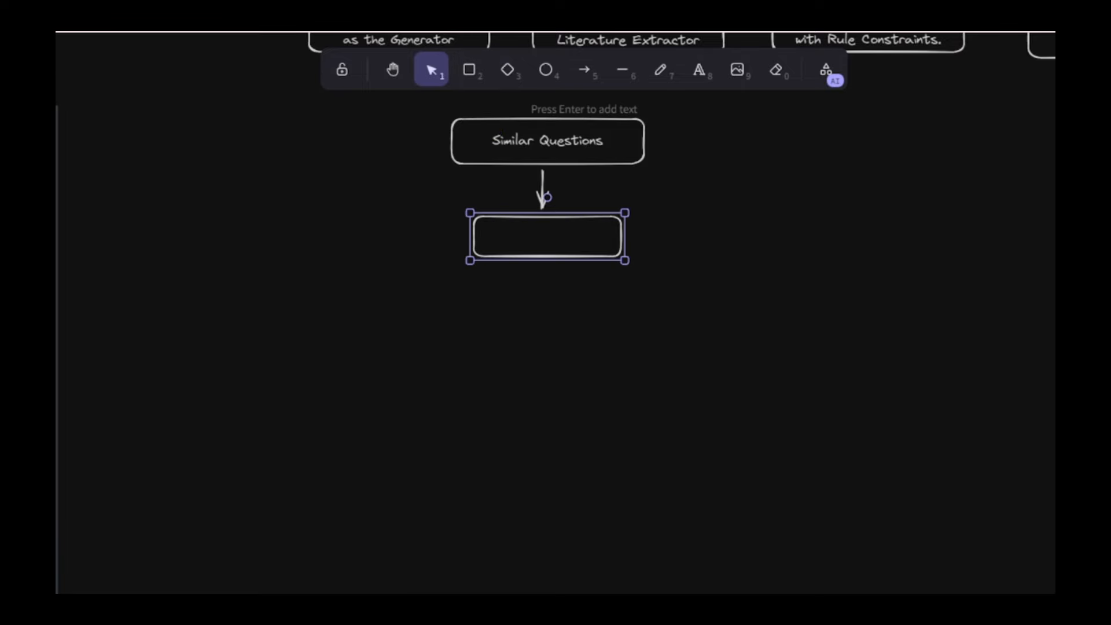
pyautogui.write('Search and Rank Documents')
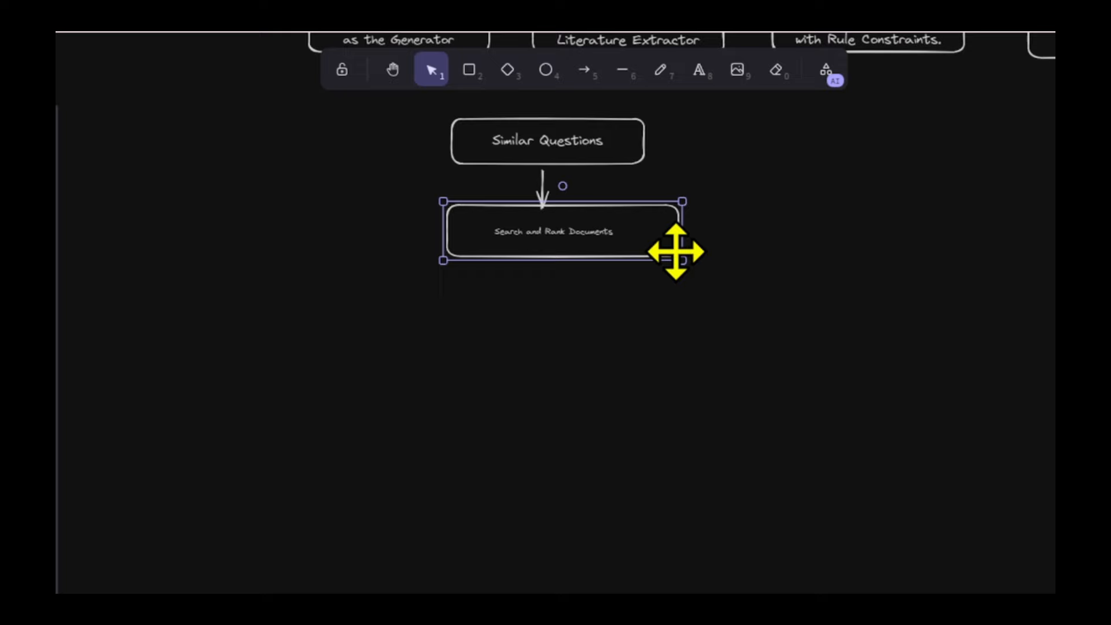
pyautogui.doubleClick(553, 230)
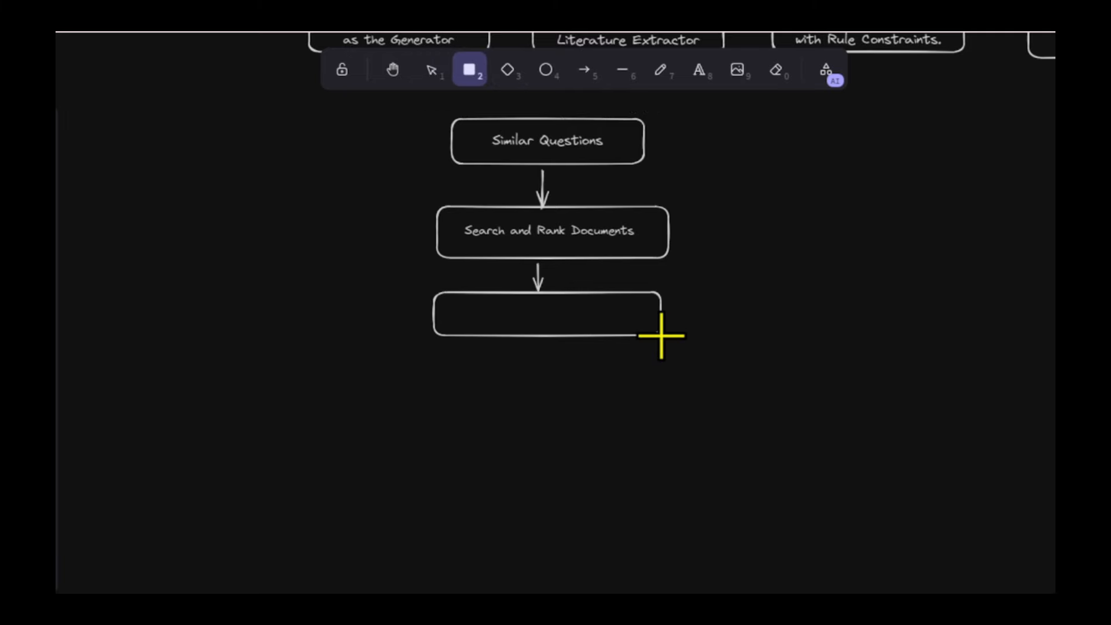
pyautogui.write('Combine')
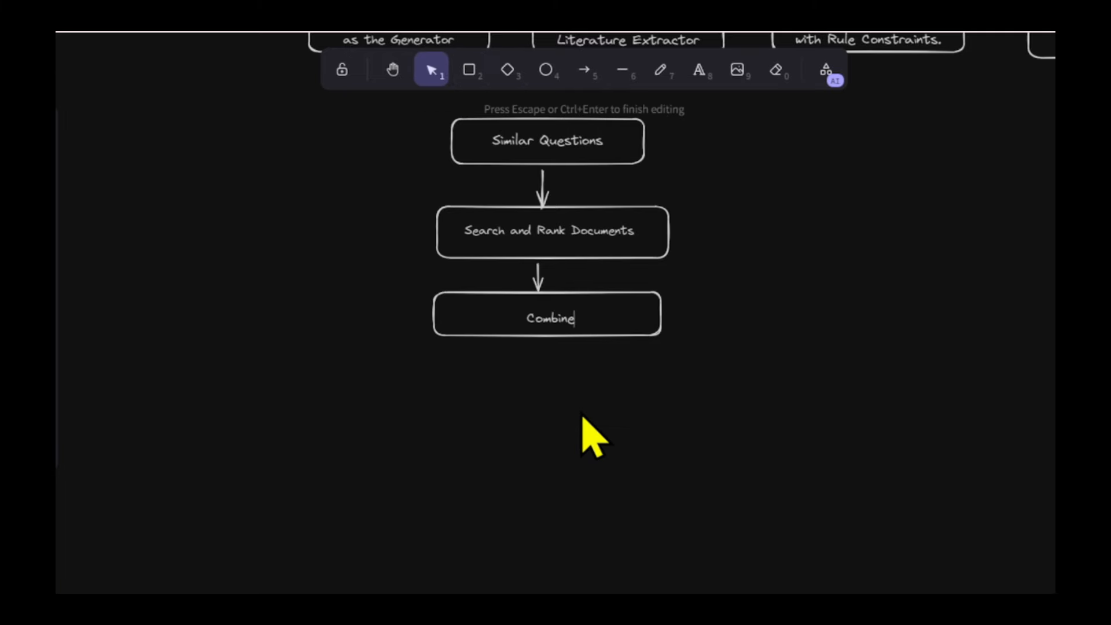
pyautogui.click(585, 70)
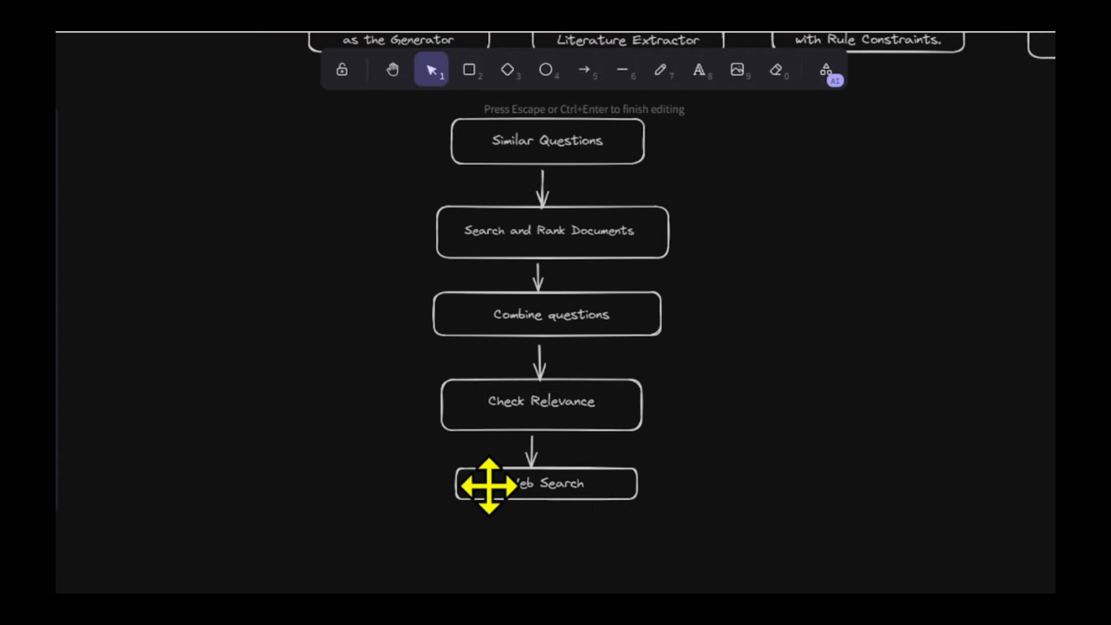
pyautogui.click(470, 69)
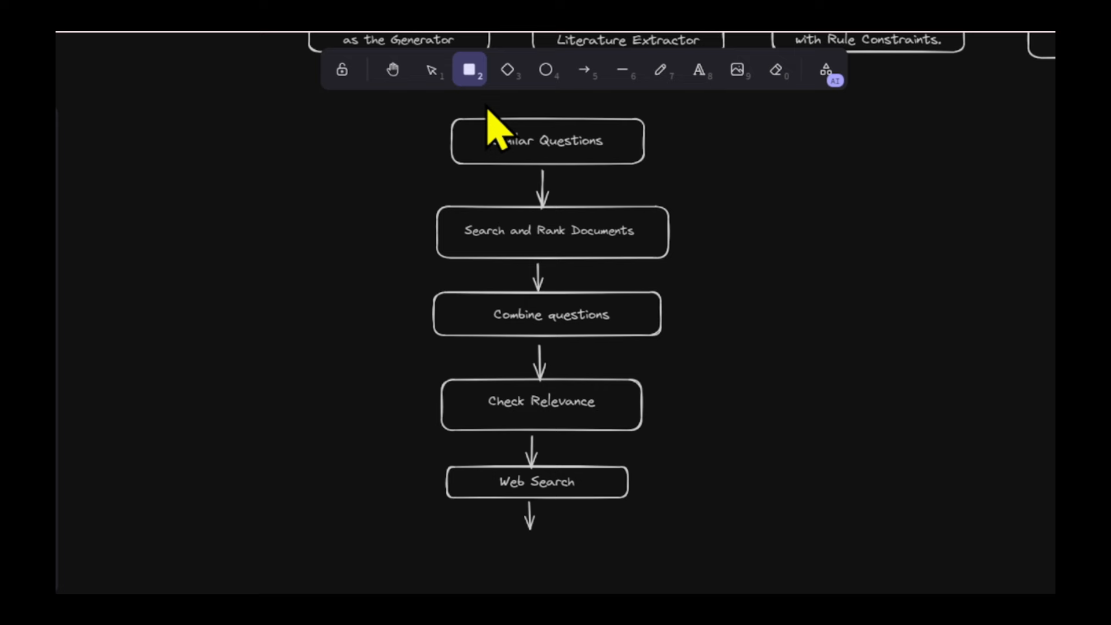
pyautogui.write('generate answer')
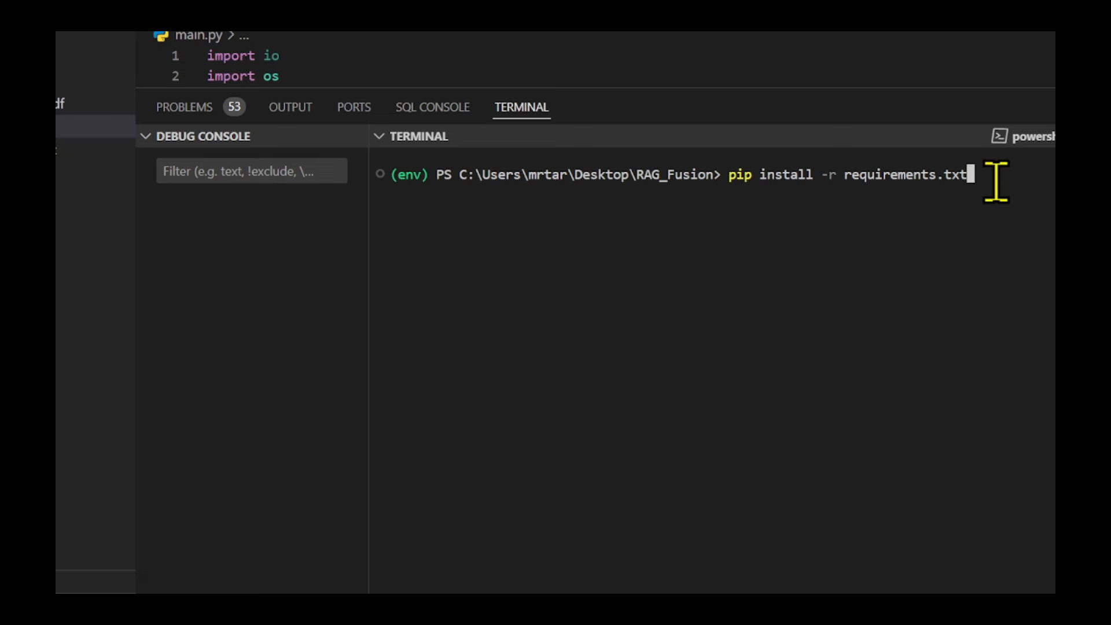
# Install packages from requirements.txt, then go back to the end of main.py
pyautogui.press('Return')
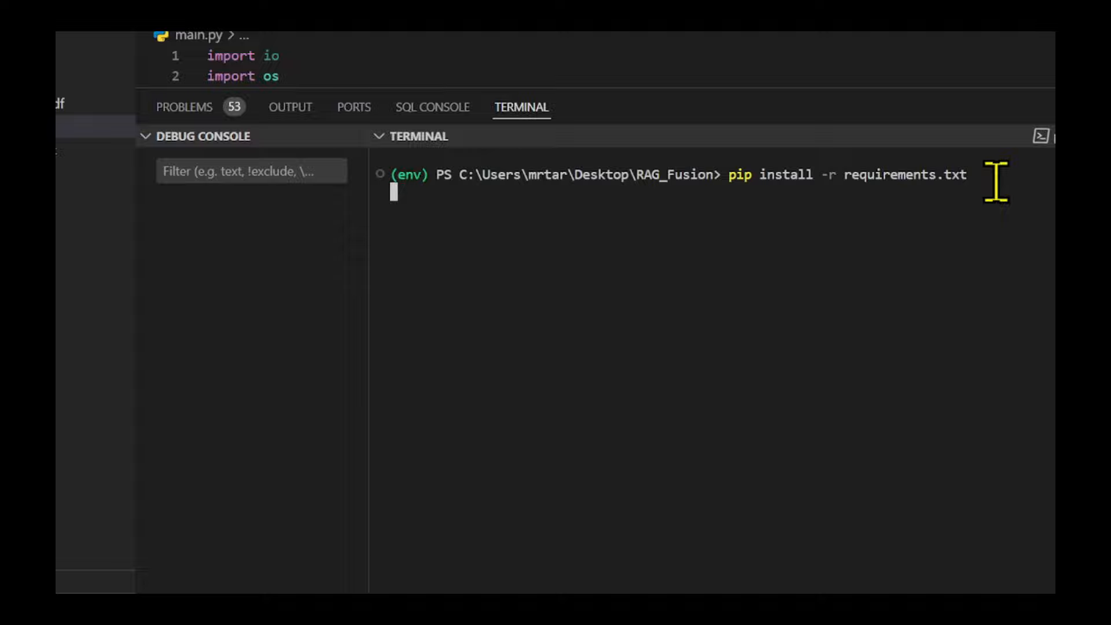
pyautogui.press('Return')
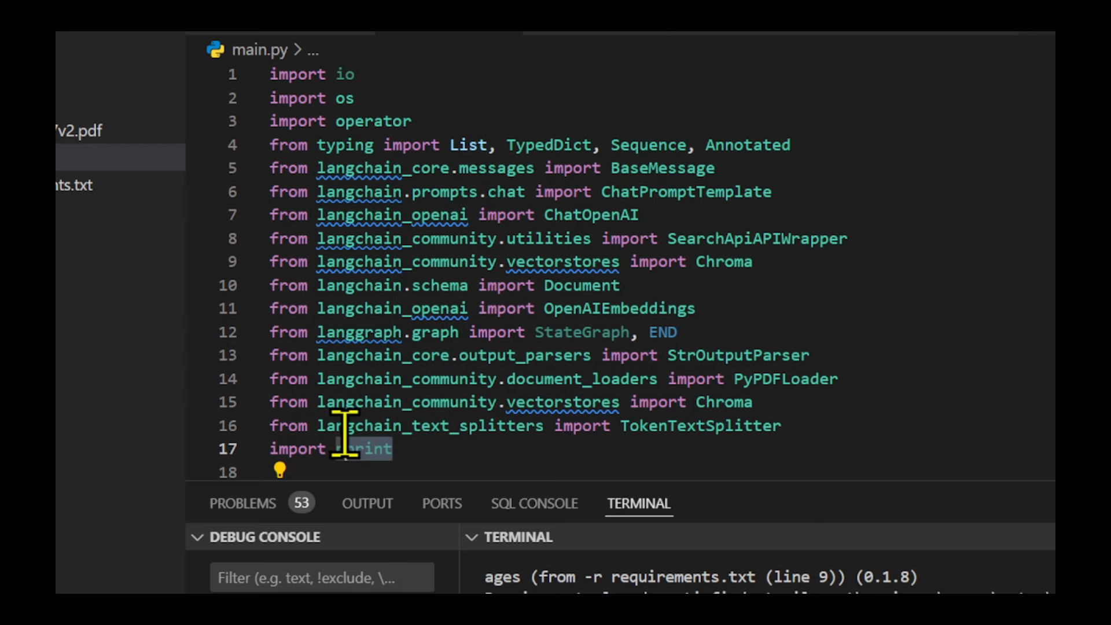
pyautogui.press('ctrl+a')
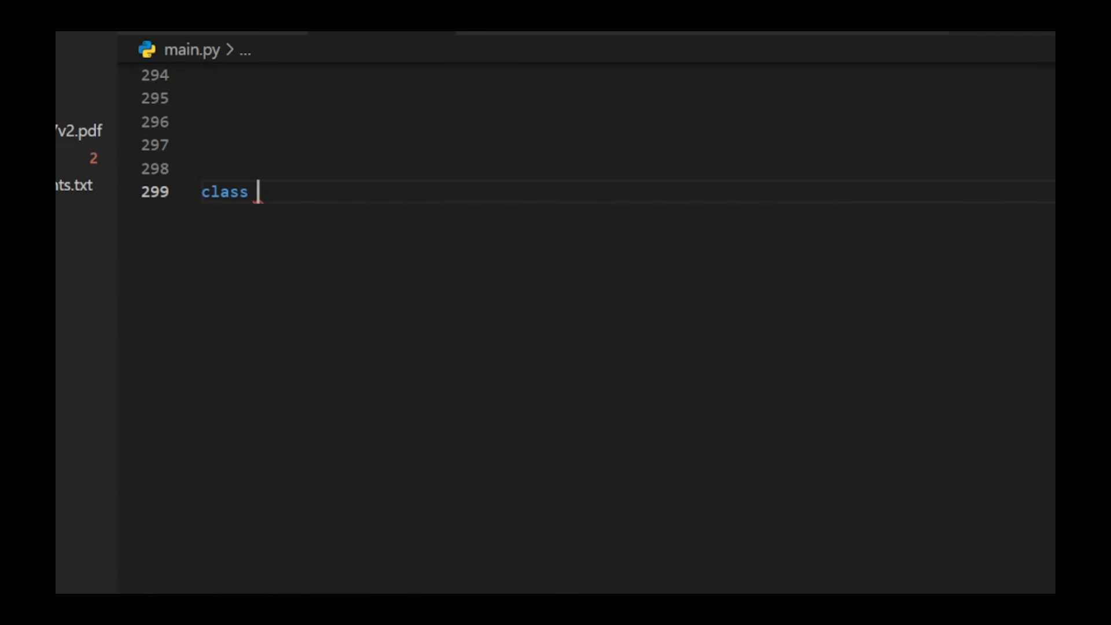
# Start class GraphState(TypedDict) with llm_openai, question, query list, num and integration_query fields
pyautogui.write('GraphState(TypedDict)')
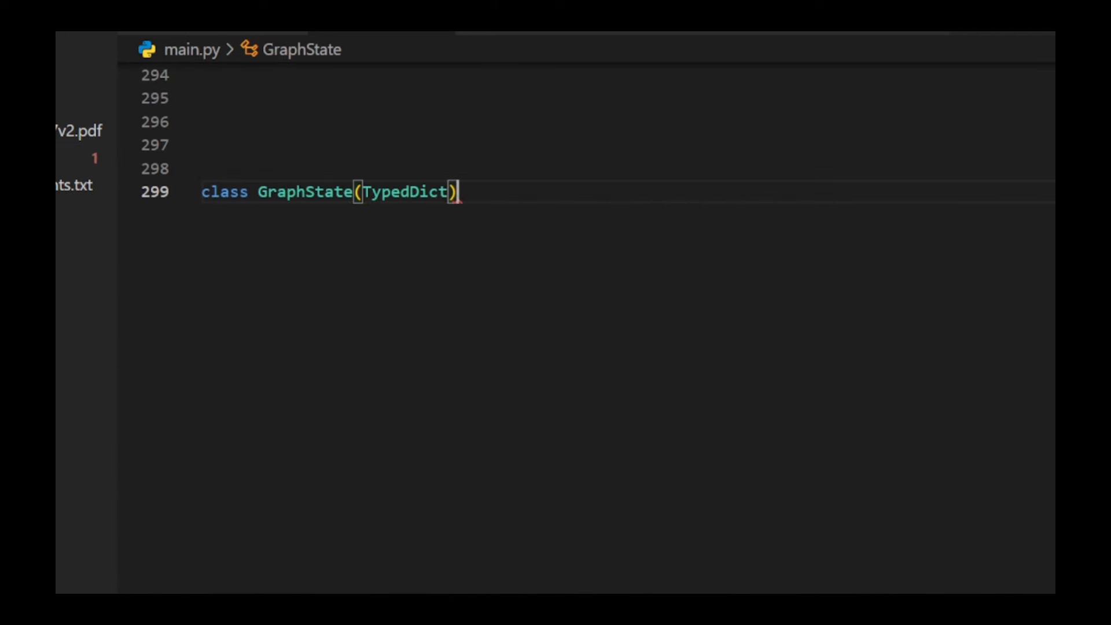
pyautogui.write('llm_openai : ChatOpenAI')
pyautogui.write('question:')
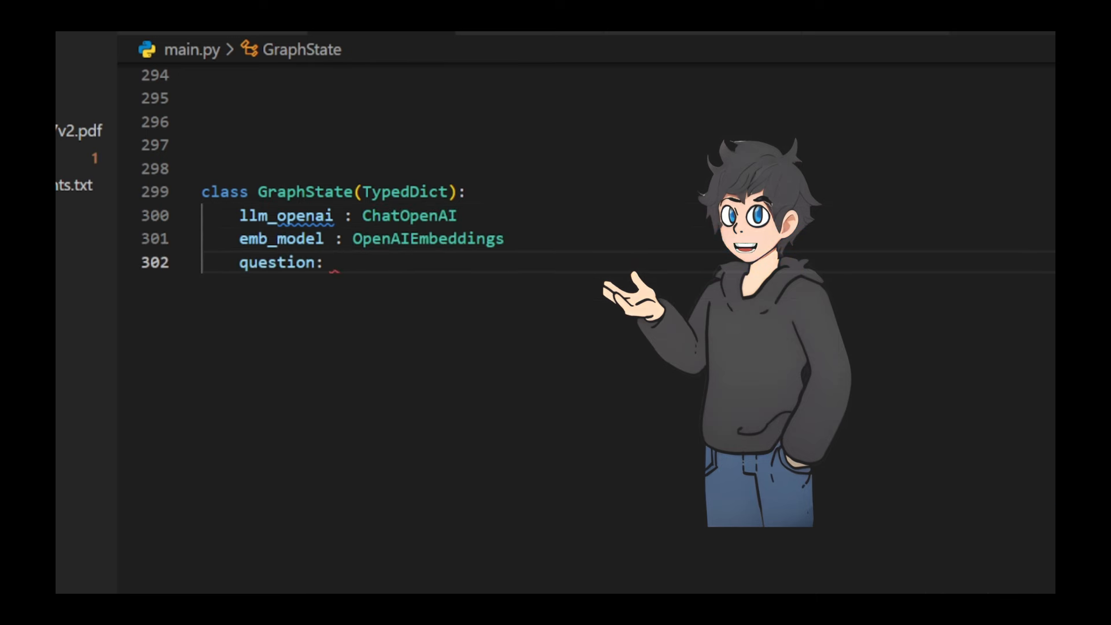
pyautogui.write('str')
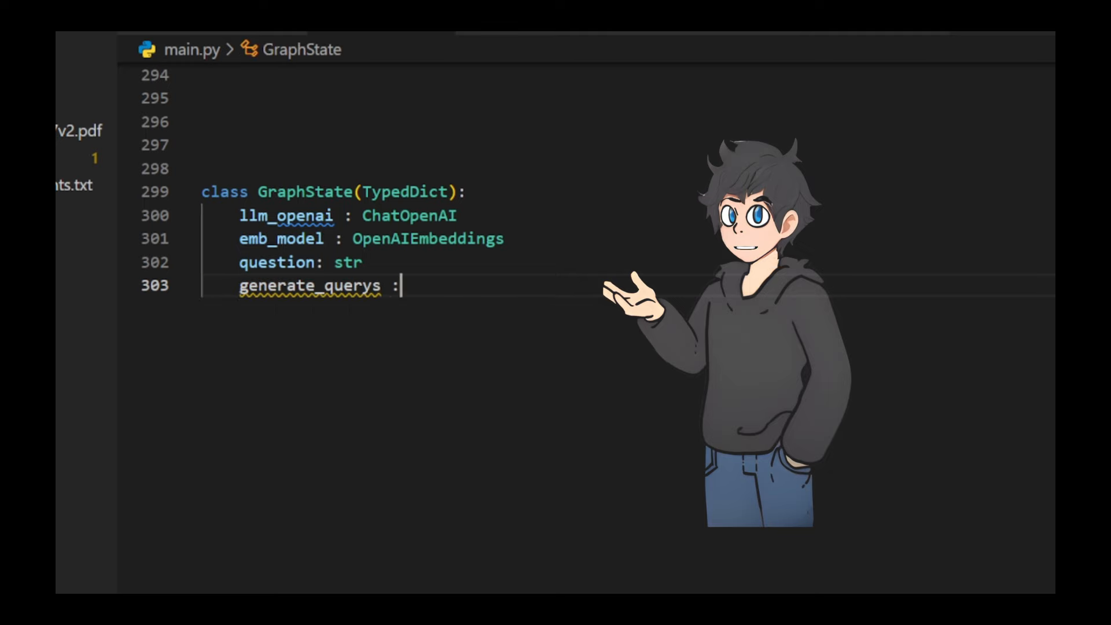
pyautogui.write('list[str]')
pyautogui.write('generate_query')
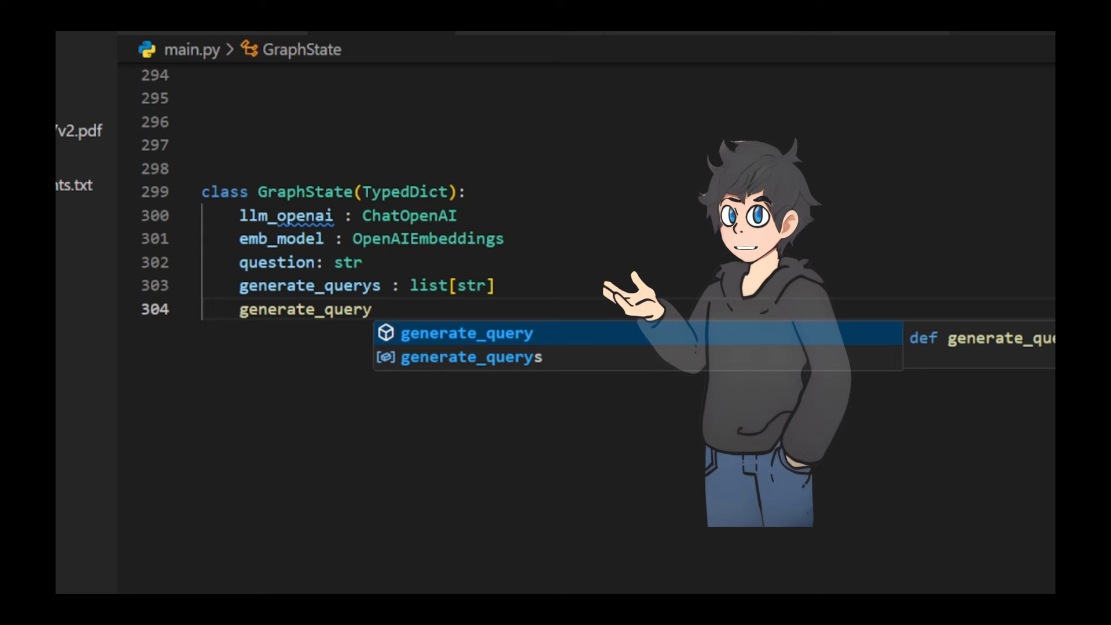
pyautogui.write('_num : int')
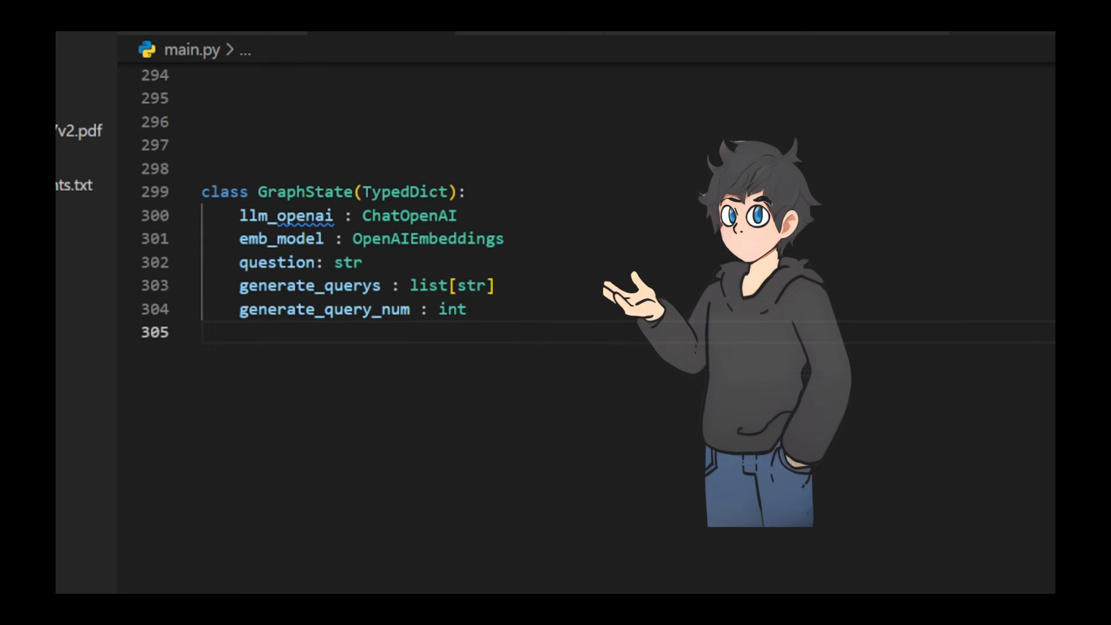
pyautogui.write('integration_query : str')
pyautogui.write('transform_question:')
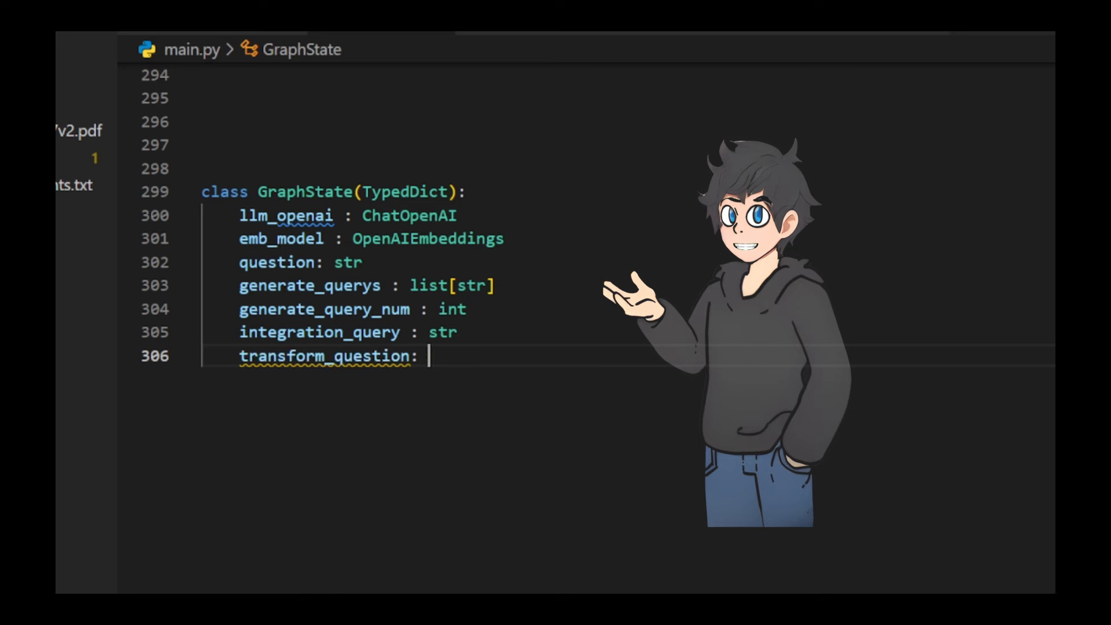
pyautogui.write('str')
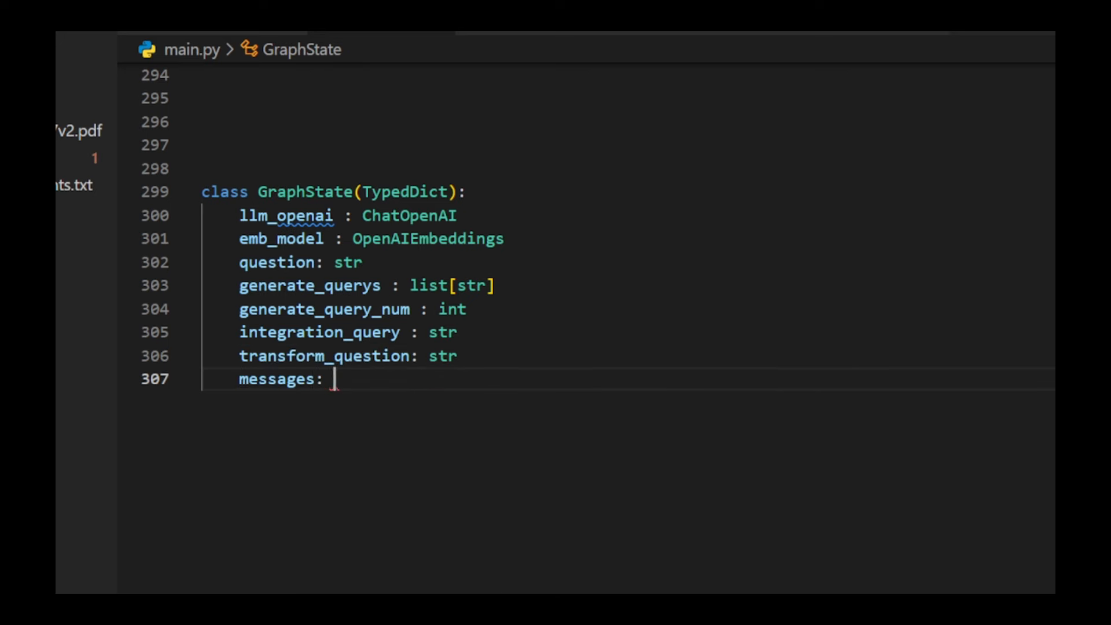
# Add messages Annotated[Sequence[BaseMessage], operator.add] and fusion_ducuments list[list] fields
pyautogui.write('Annotated[Sequence[]]')
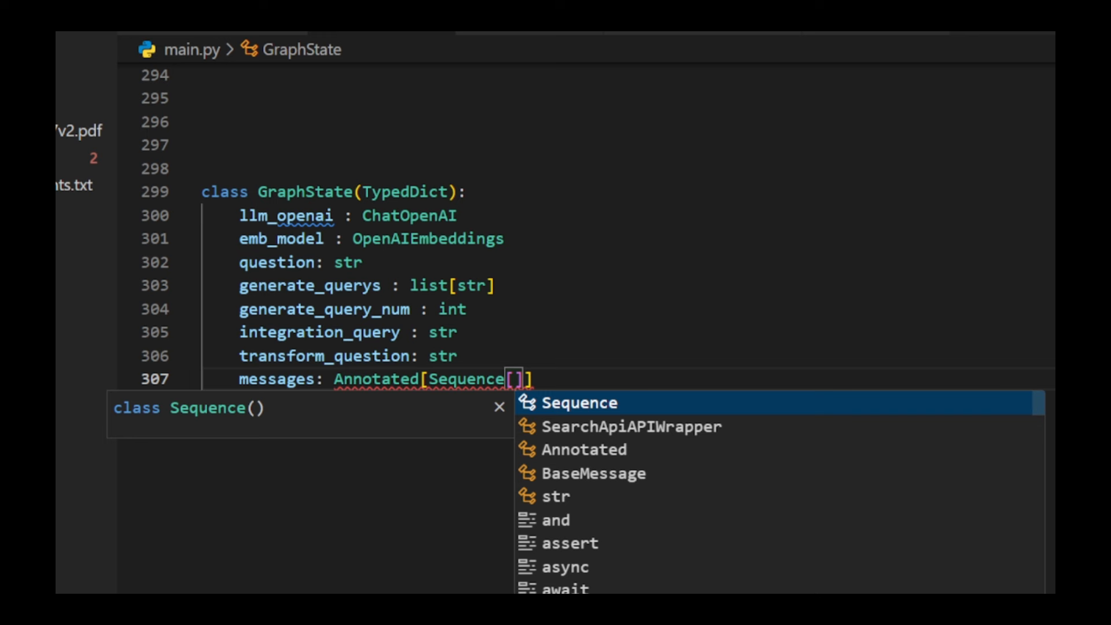
pyautogui.write('BaseMessage],operator.add')
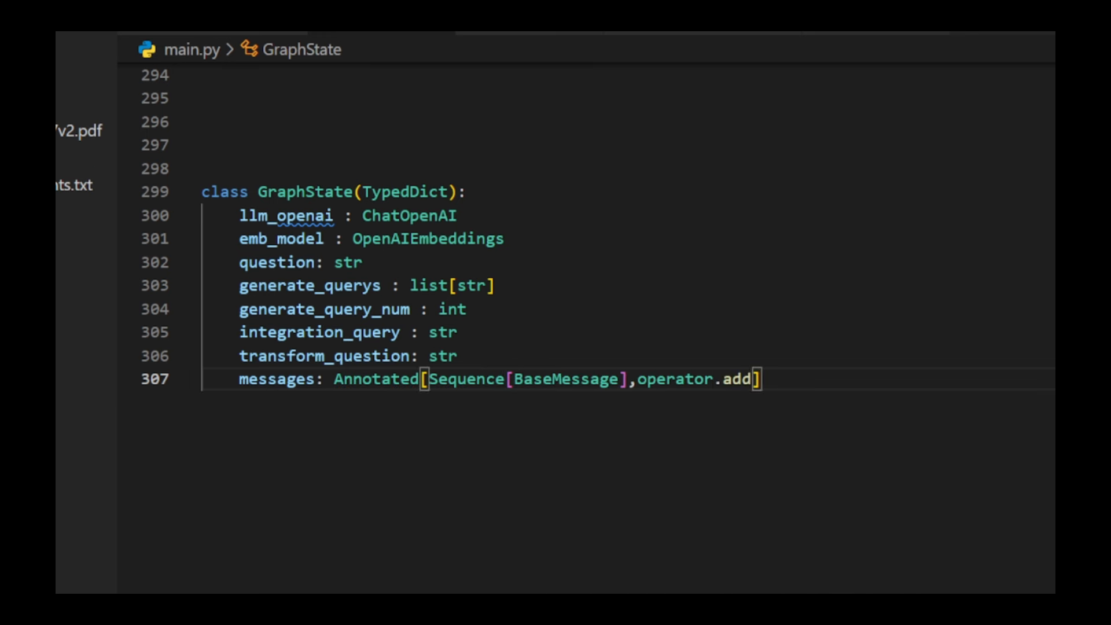
pyautogui.write('fusion_duc')
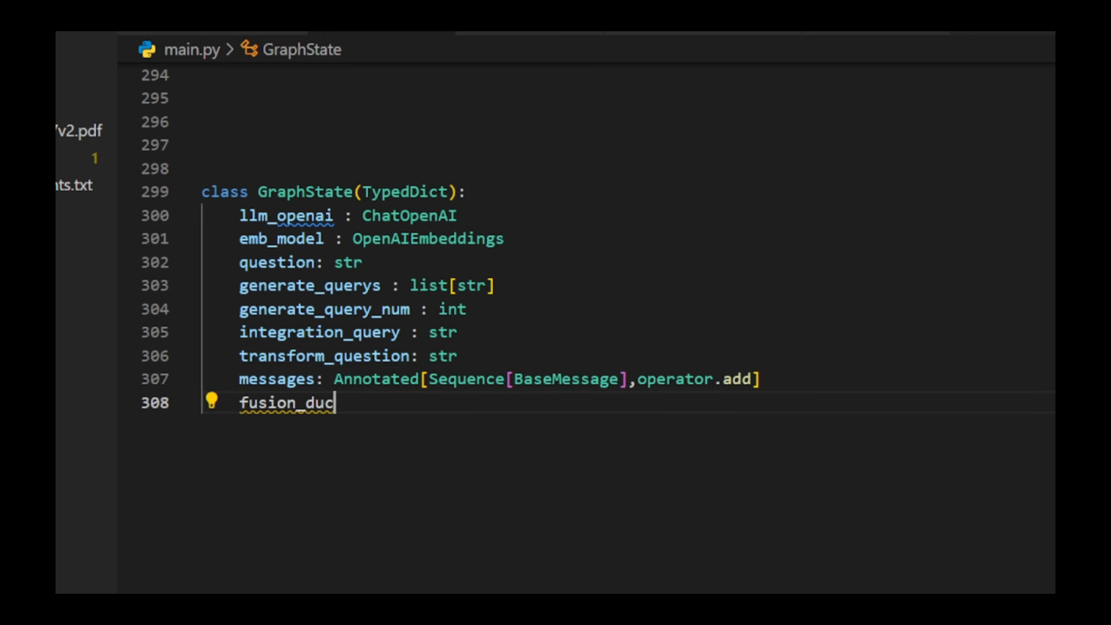
pyautogui.write('uments: list[list]')
pyautogui.write('documents: list[Document]')
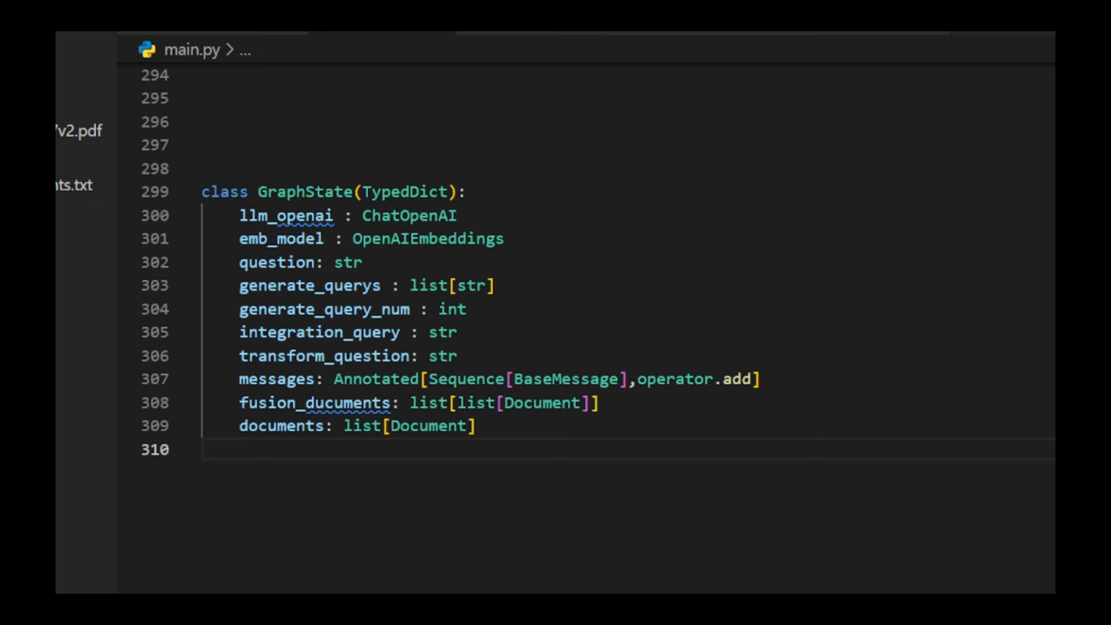
pyautogui.scroll(3)
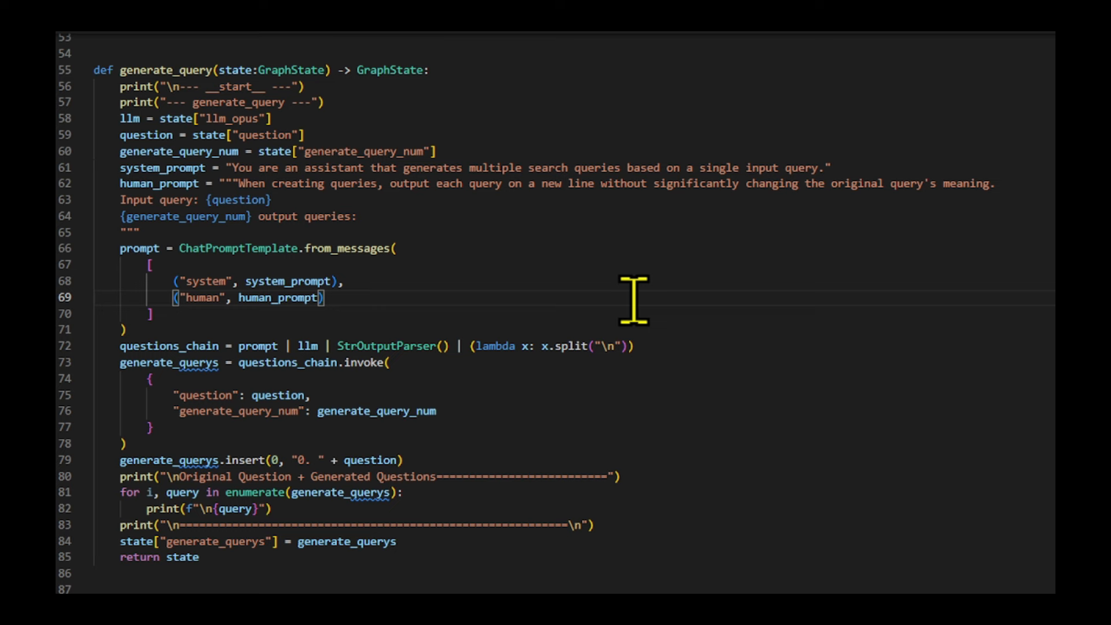
# Scroll main.py to view the generate_query function around line 55
pyautogui.scroll(-3)
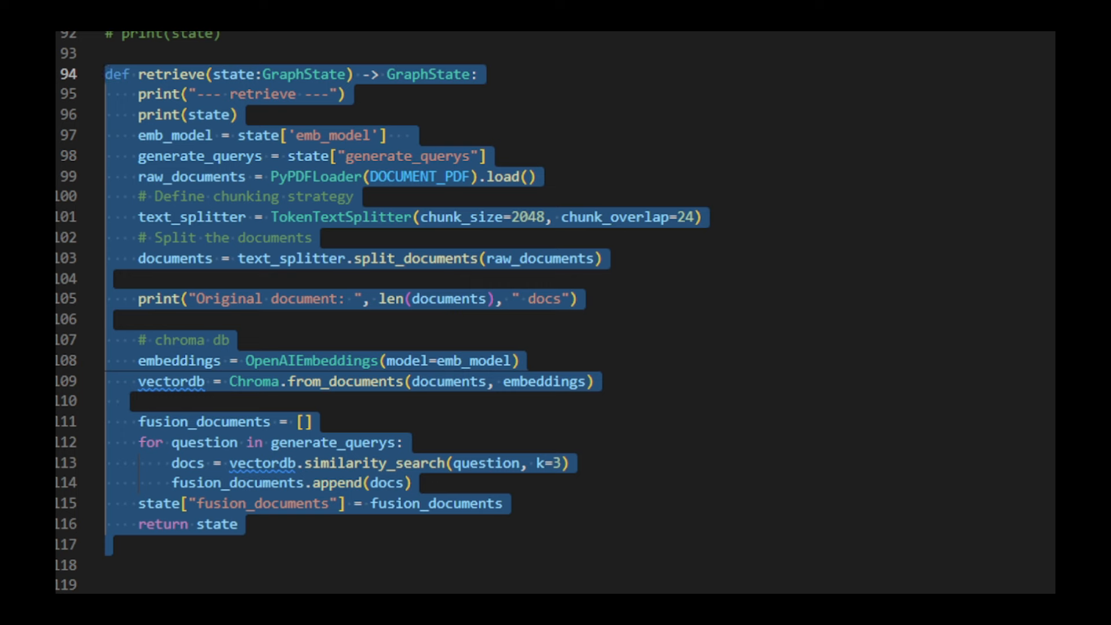
# Scroll down main.py to the retrieve function around line 94
pyautogui.scroll(-3)
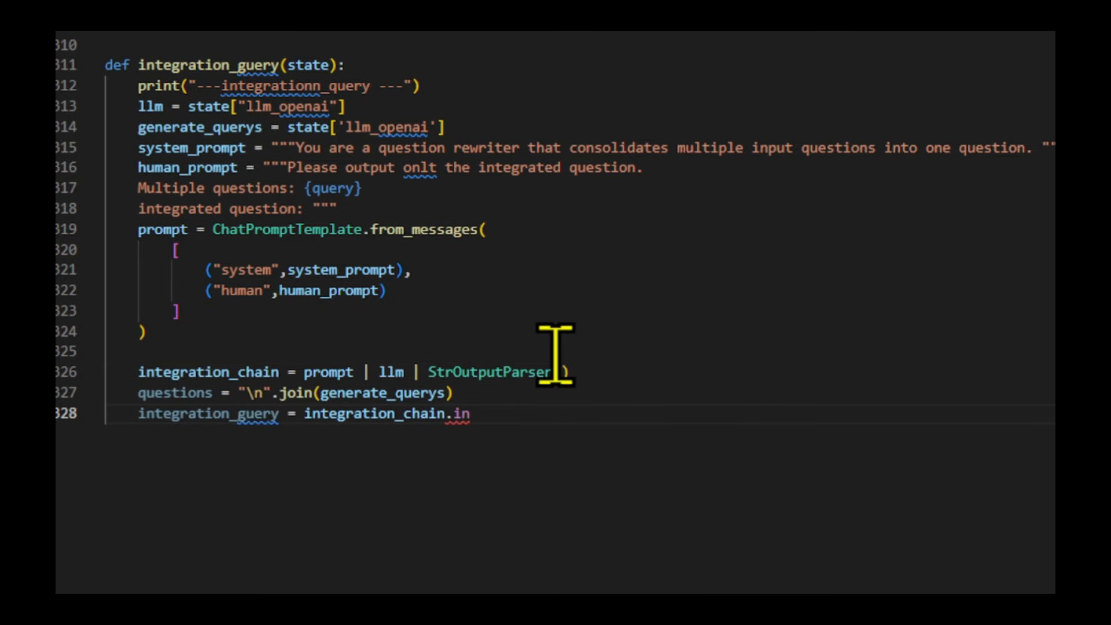
# Add an f-string print of the integrated question inside integration_query
pyautogui.write('print(f"\\nInter')
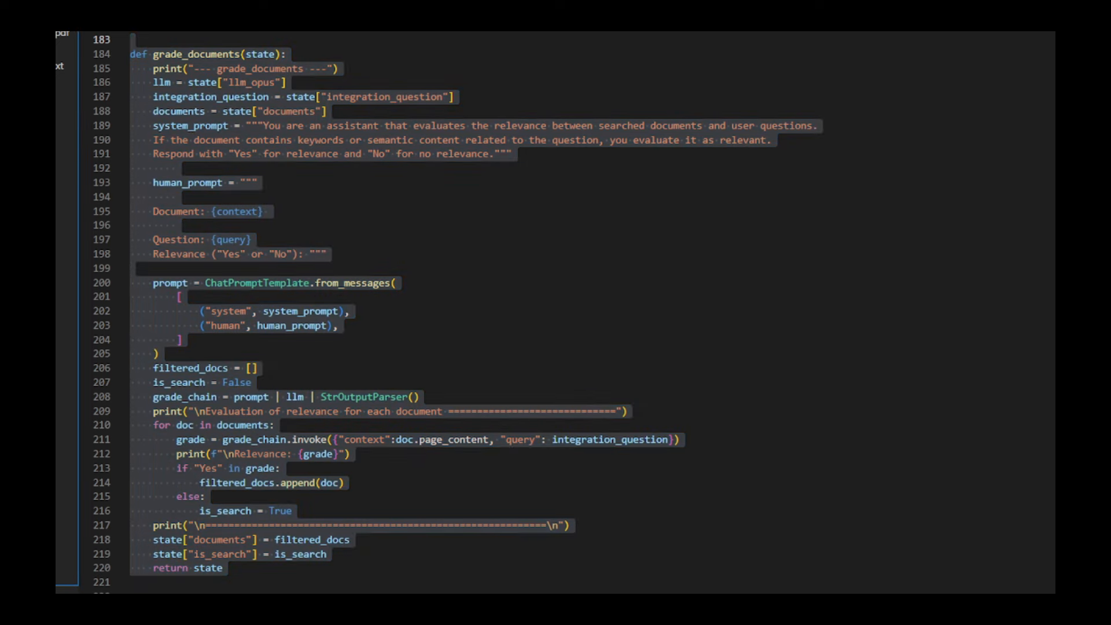
pyautogui.moveTo(677, 314)
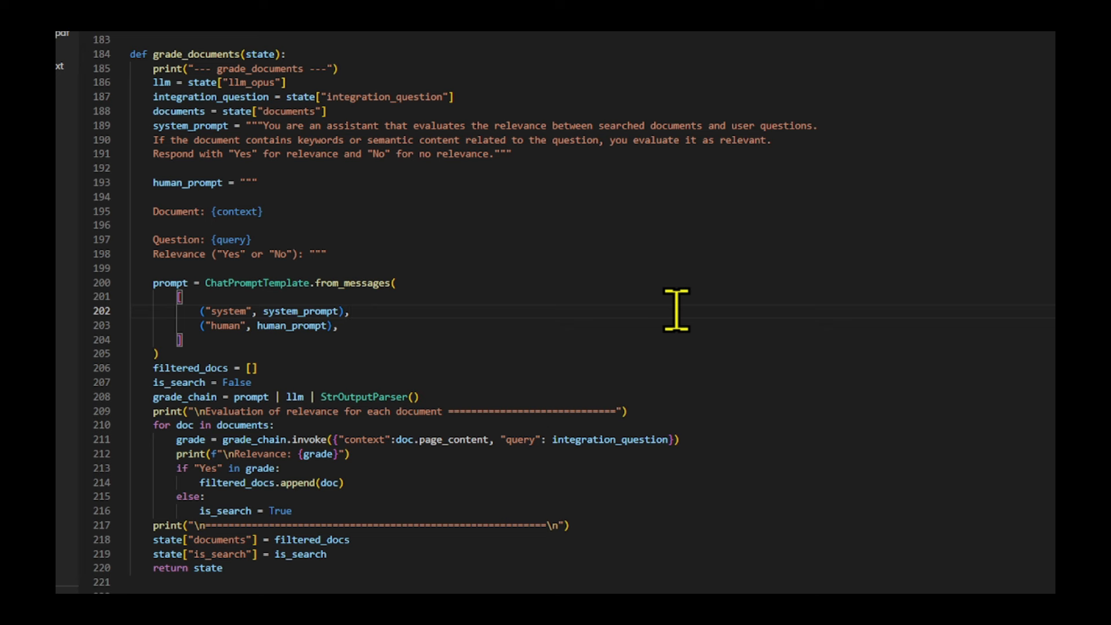
# Scroll main.py to the grade_documents function around line 184
pyautogui.scroll(-3)
pyautogui.write('print')
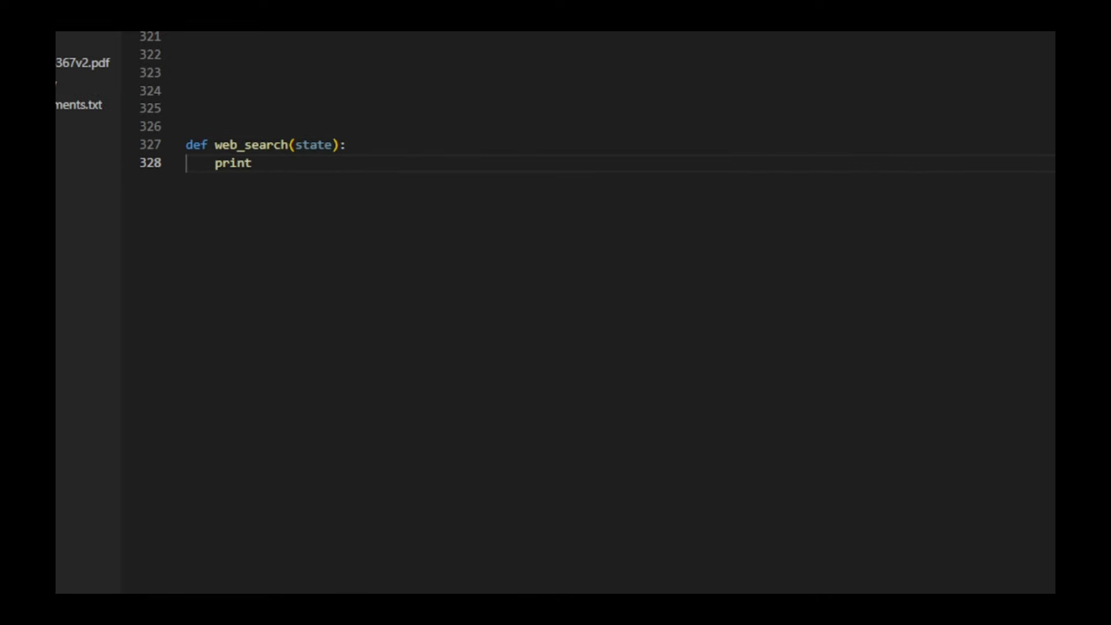
# Write web_search's print, documents state lookup, SearchApiAPIWrapper retrieval and documents.extend(docs)
pyautogui.write('("--- web_search")')
pyautogui.write('transform_question = state["transform_question')
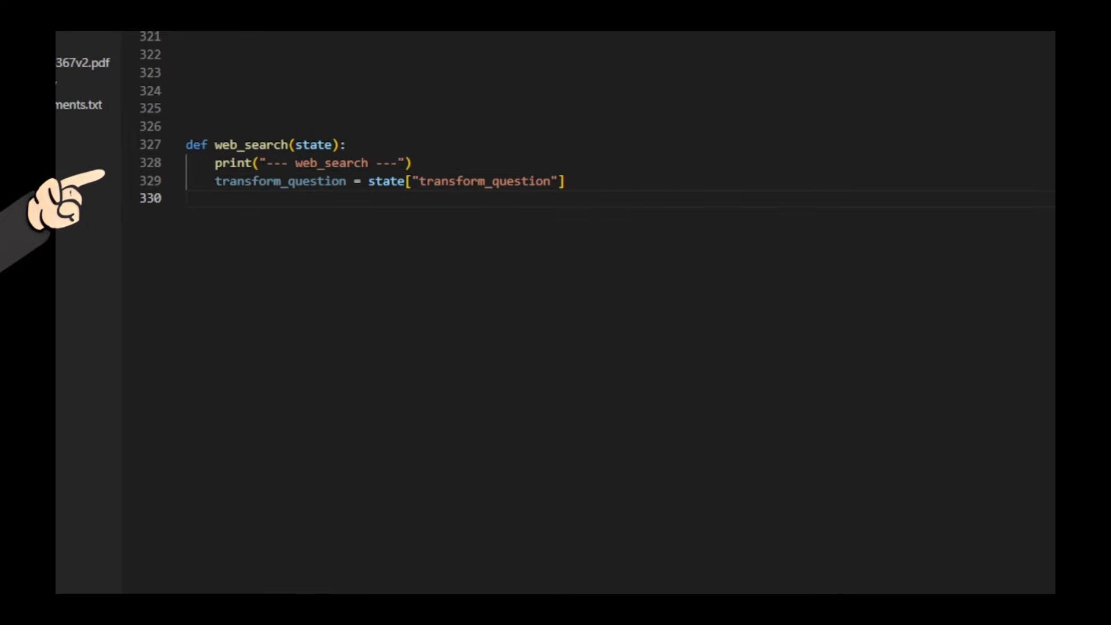
pyautogui.write('documents = state')
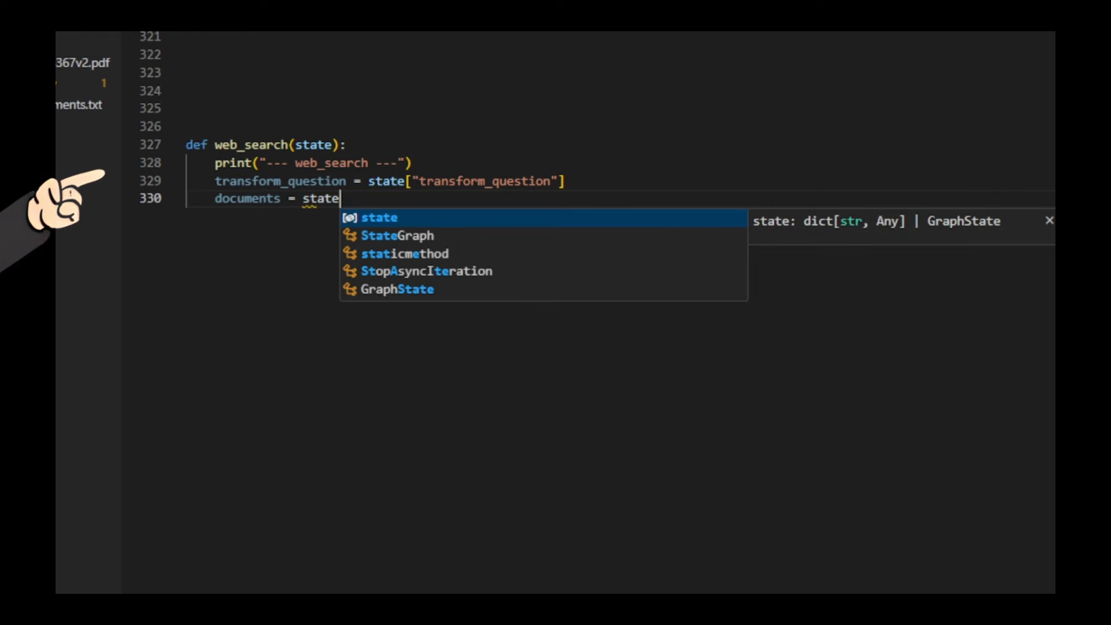
pyautogui.write('["documents"]')
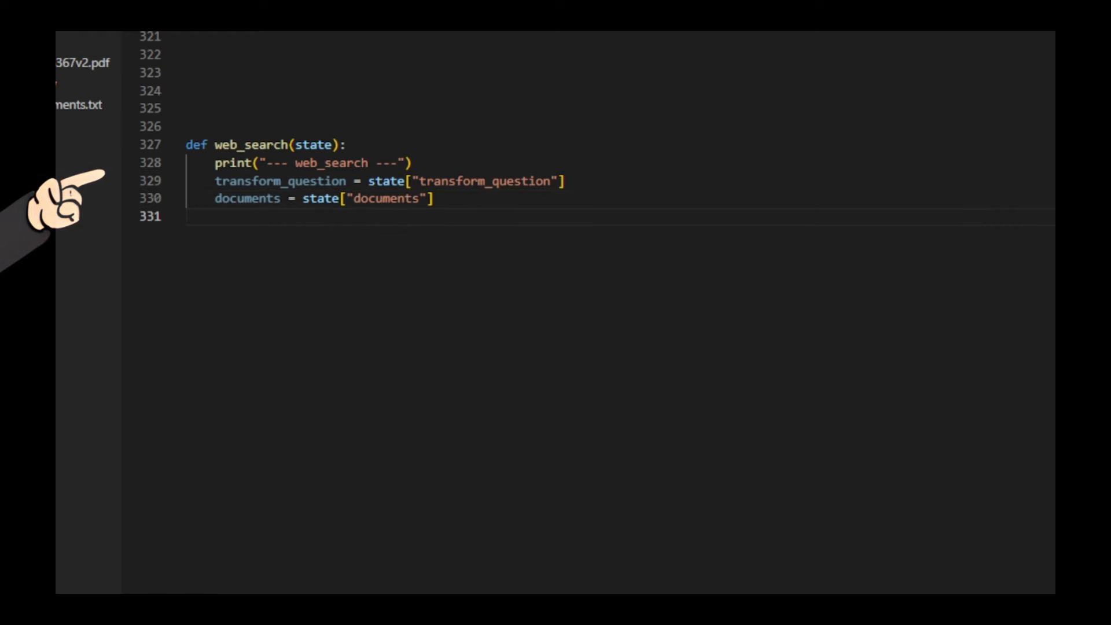
pyautogui.write('retrieve = SearchApiAPIWrapper')
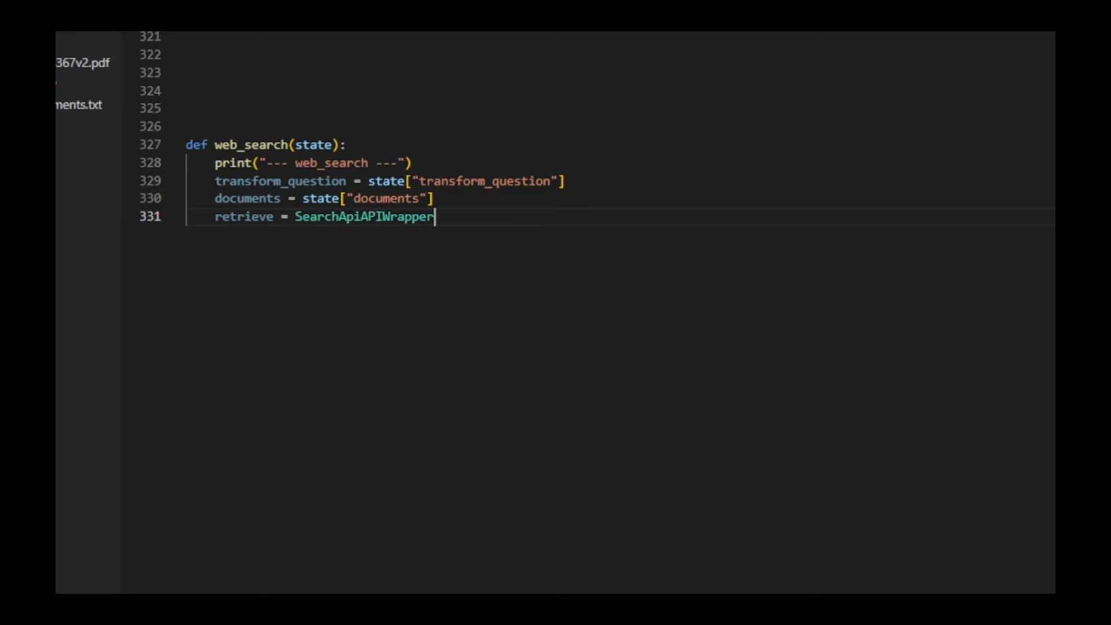
pyautogui.write('()')
pyautogui.write('documents')
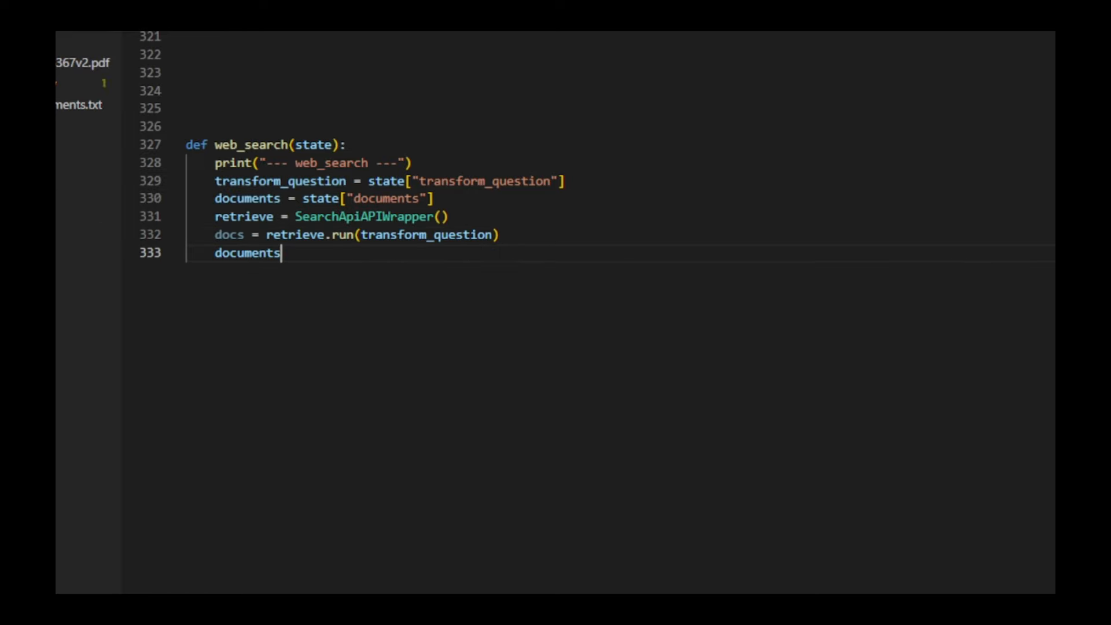
pyautogui.write('.extend(docs)')
pyautogui.write('return {"documents" : documents}')
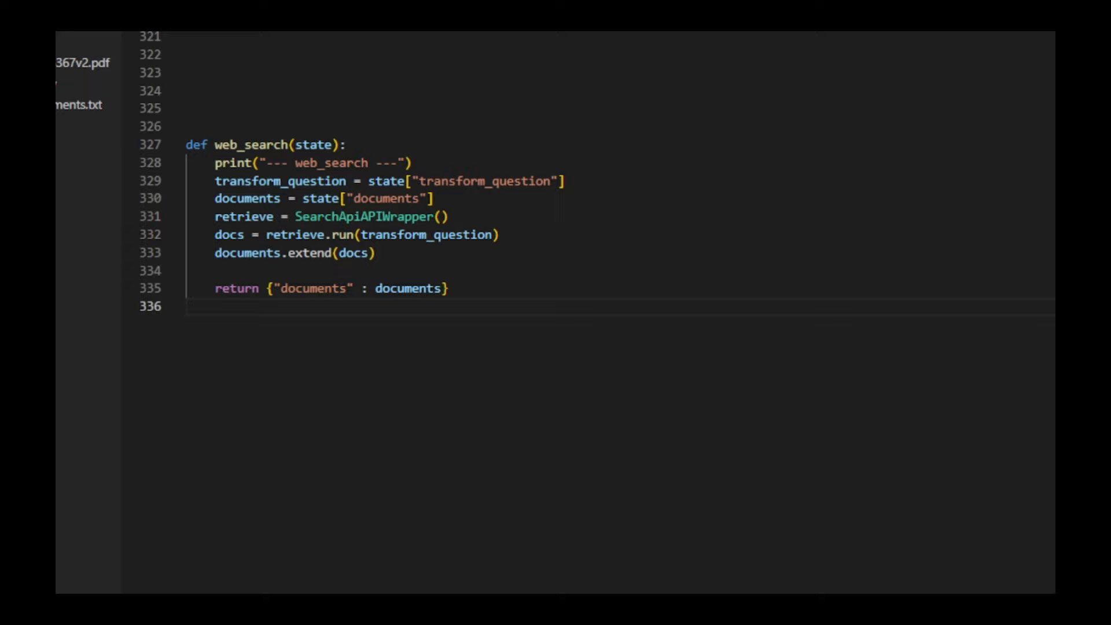
# Scroll to create_message near line 282, which joins valid documents into prompt messages, and click its body
pyautogui.scroll(3)
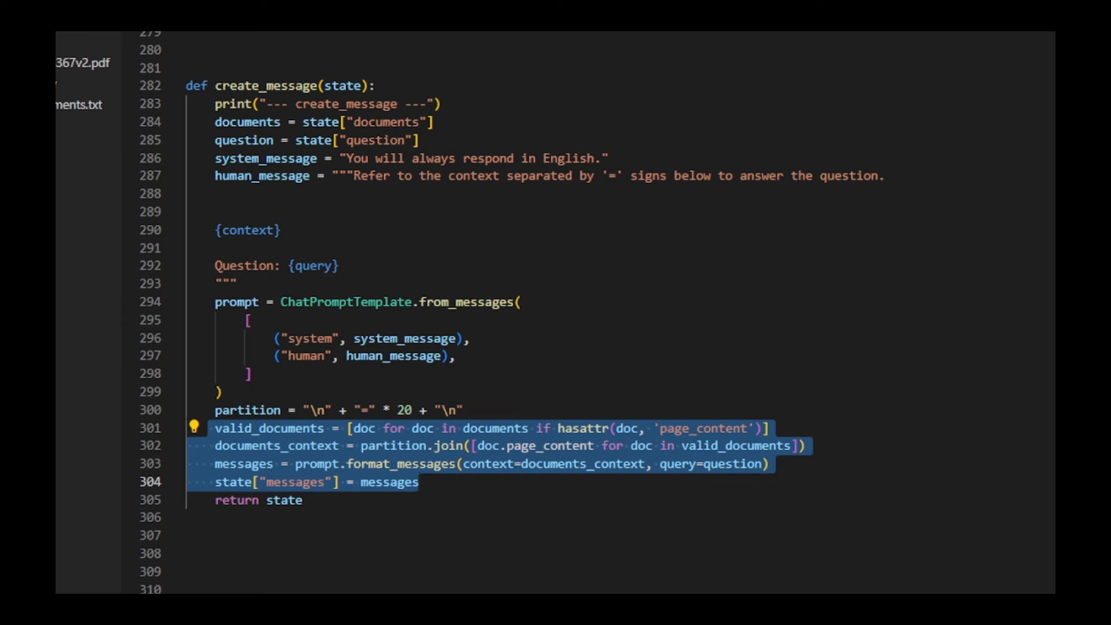
pyautogui.click(419, 483)
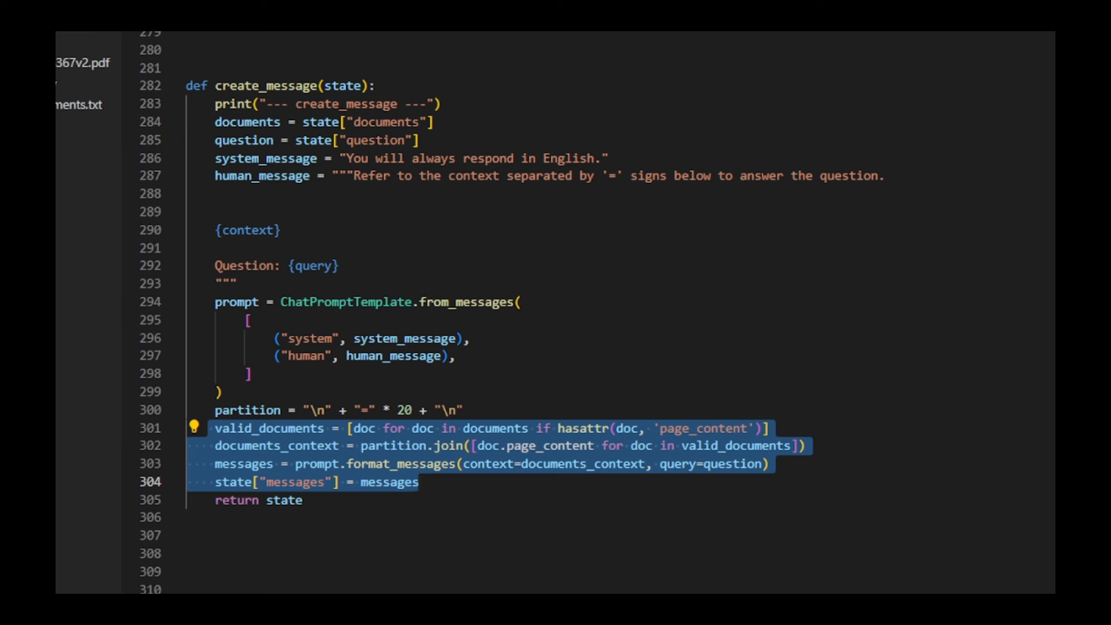
pyautogui.click(419, 482)
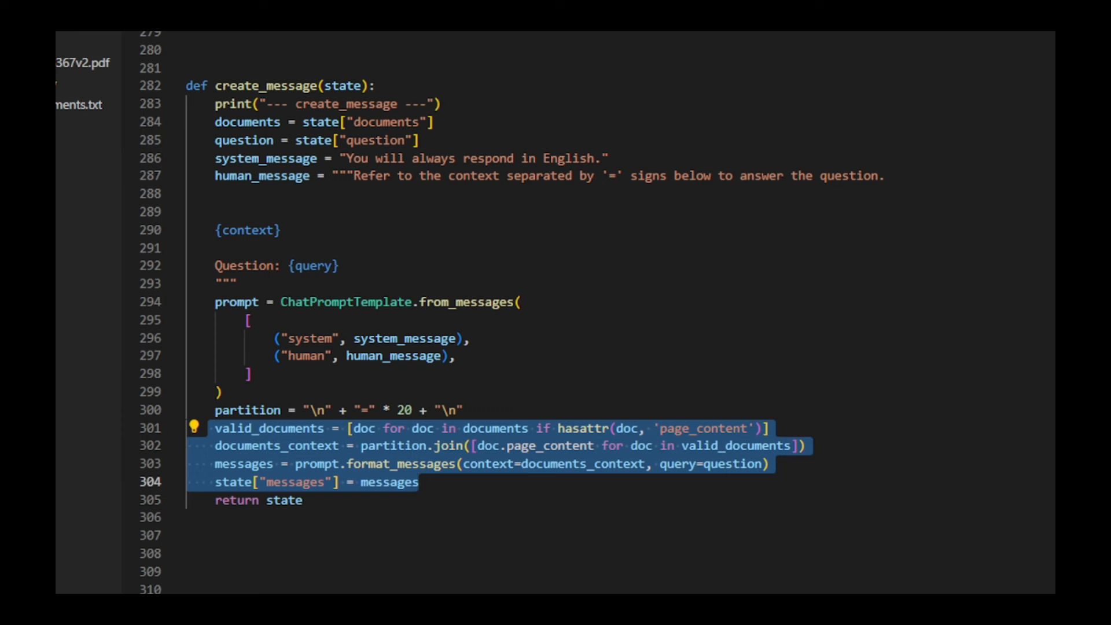
pyautogui.scroll(-3)
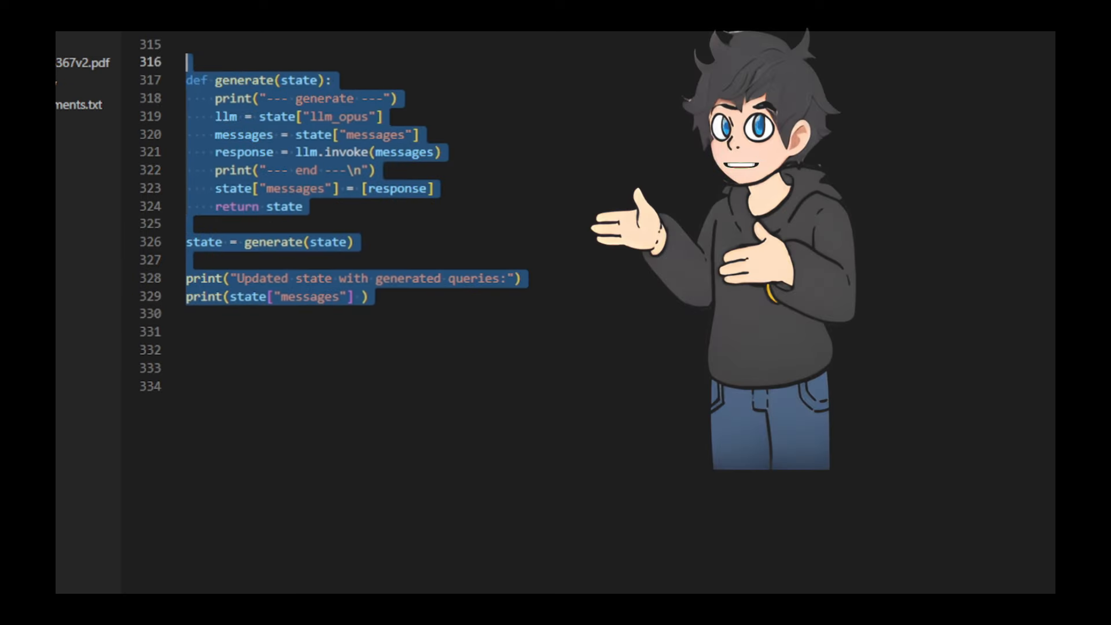
# Place the cursor on empty line 334 below the generate function and its print call
pyautogui.click(198, 386)
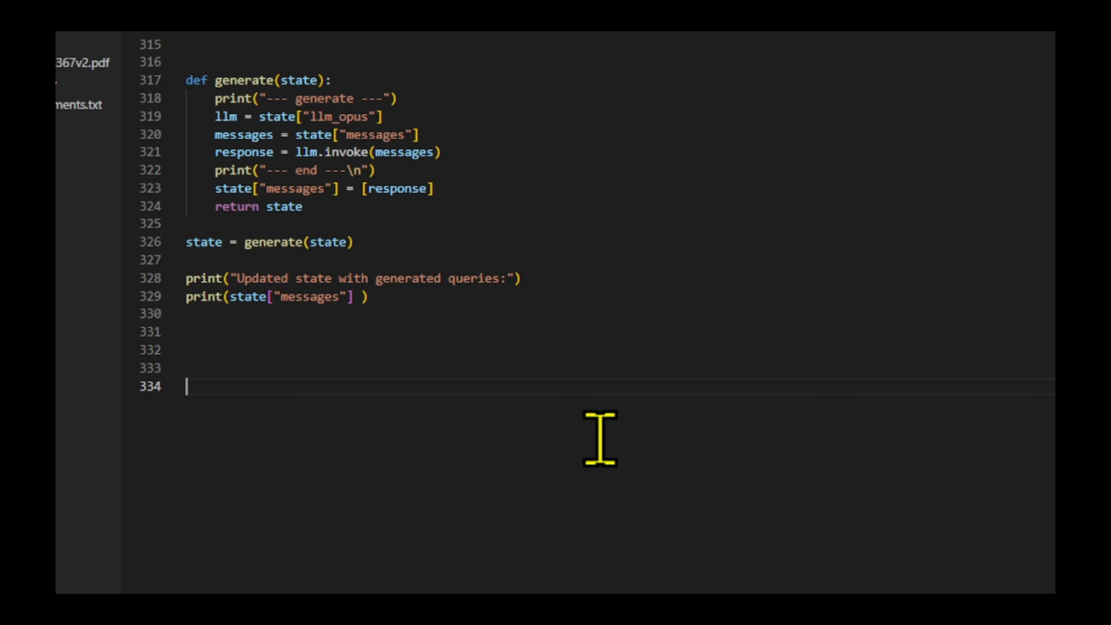
# Scroll down to review get_compile_graph's StateGraph nodes, edges and compile call at line 334
pyautogui.scroll(-3)
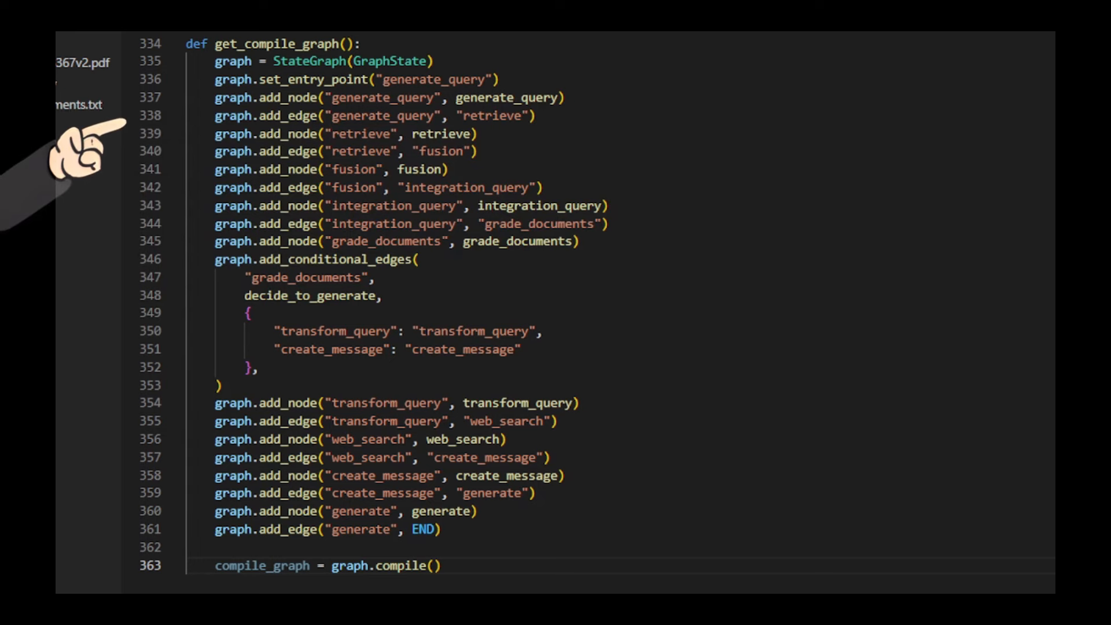
pyautogui.moveTo(78, 234)
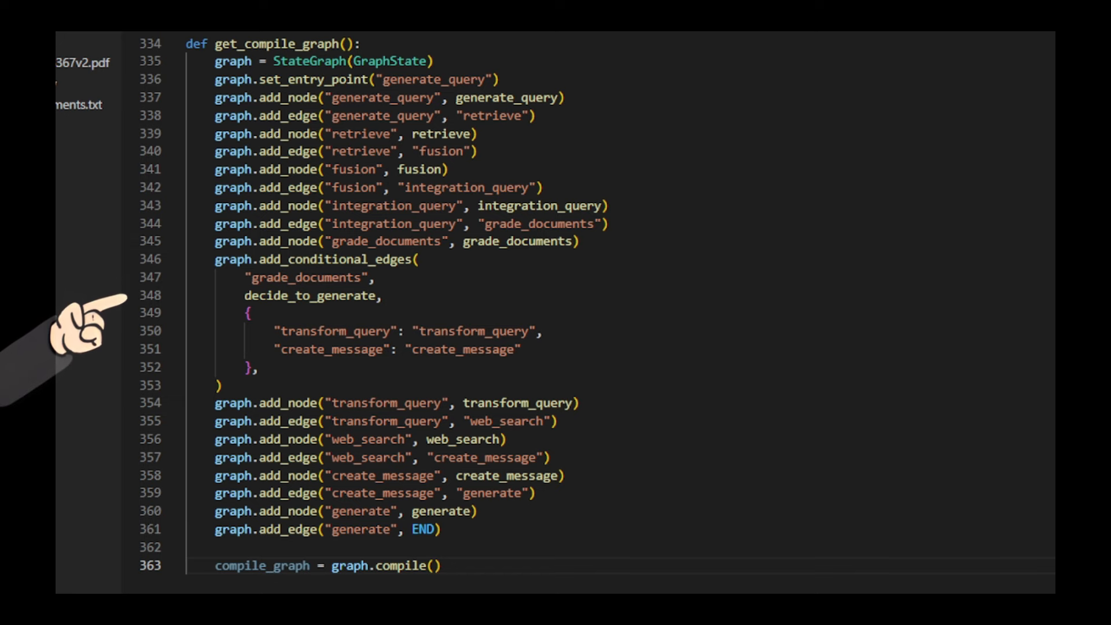
pyautogui.moveTo(199, 567)
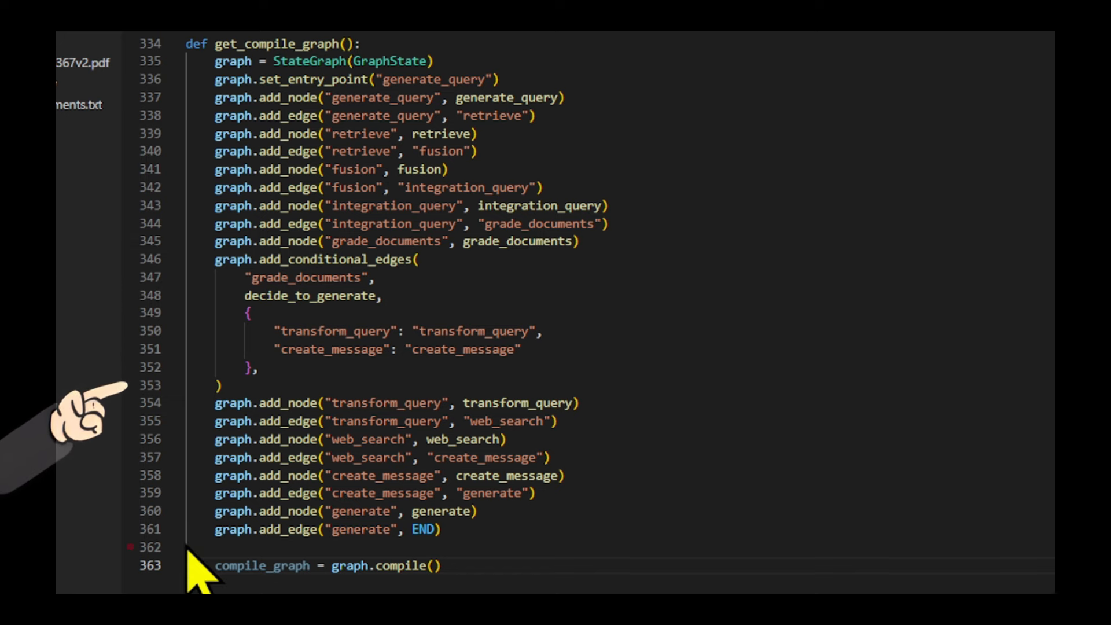